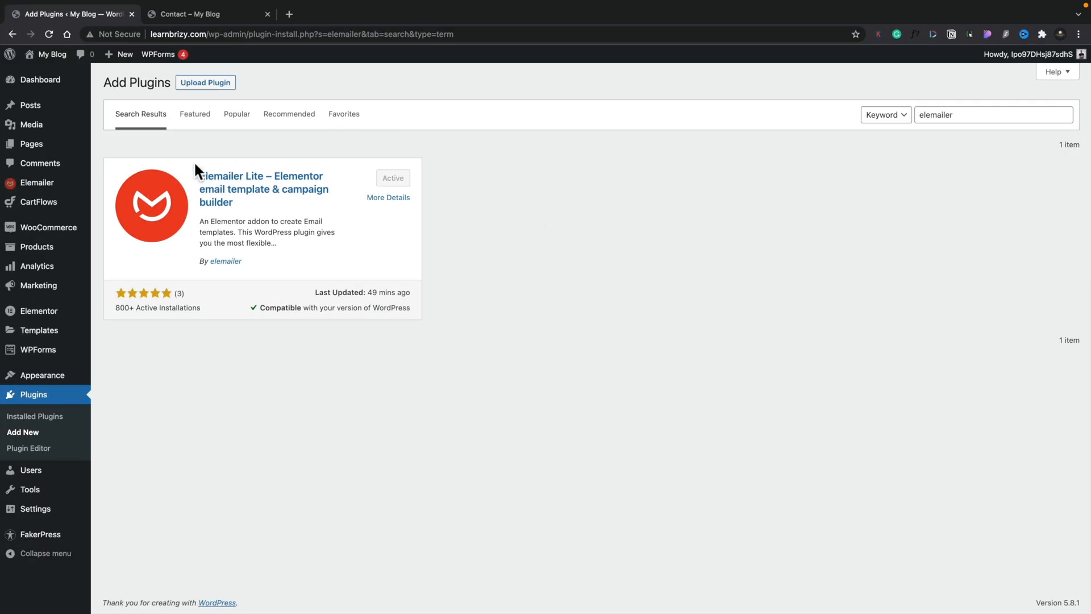
- Go to Elemailer's Form Templates and start a new template
left_click(36, 182)
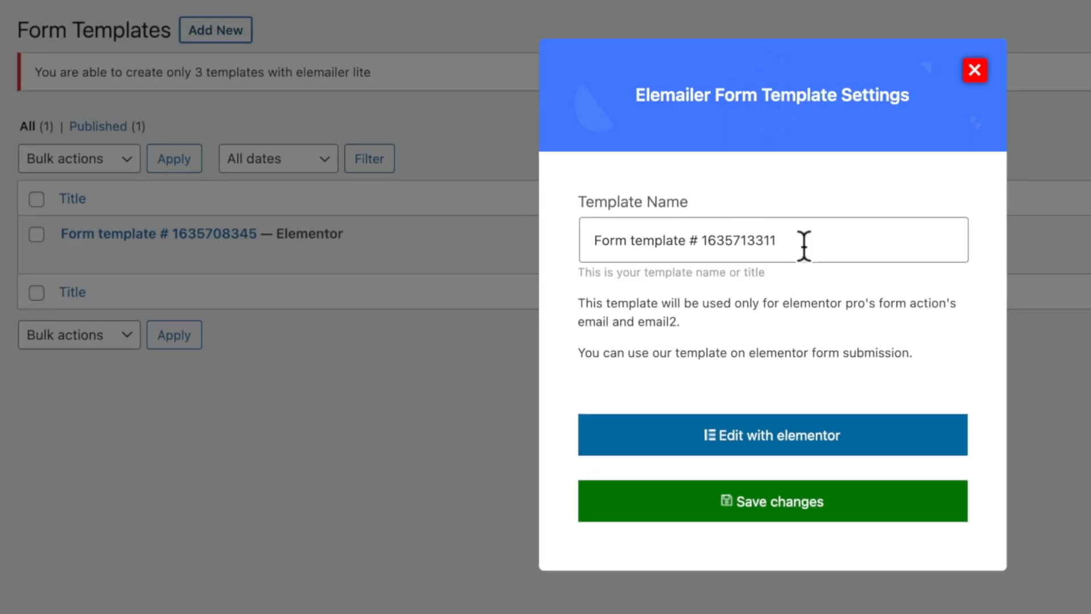
- Rename the template 'Test Forms Template' and launch it in the Elementor editor
type("Test Forms Template")
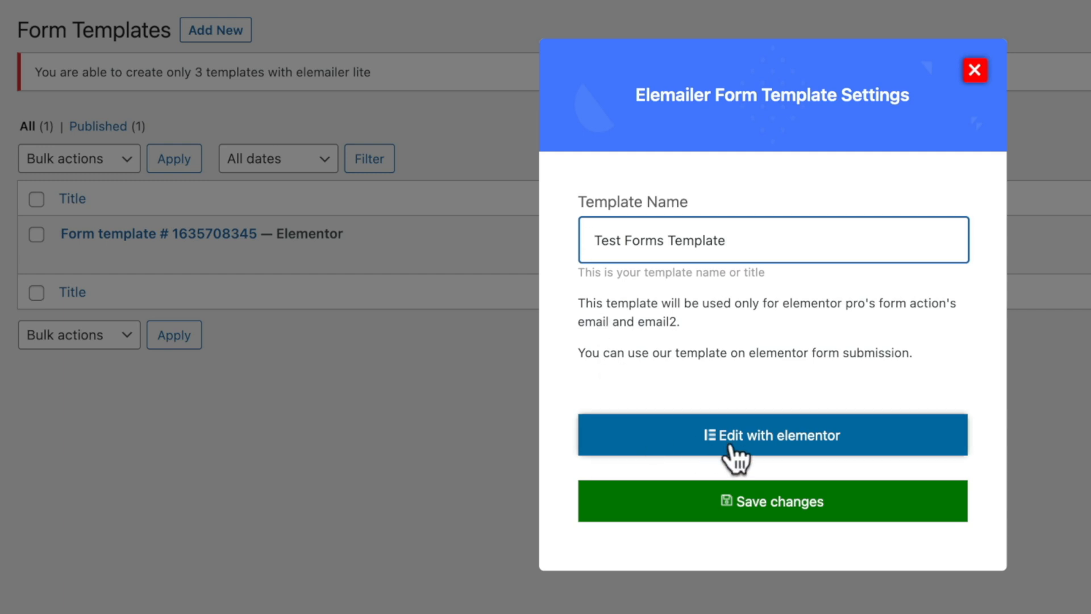
left_click(772, 435)
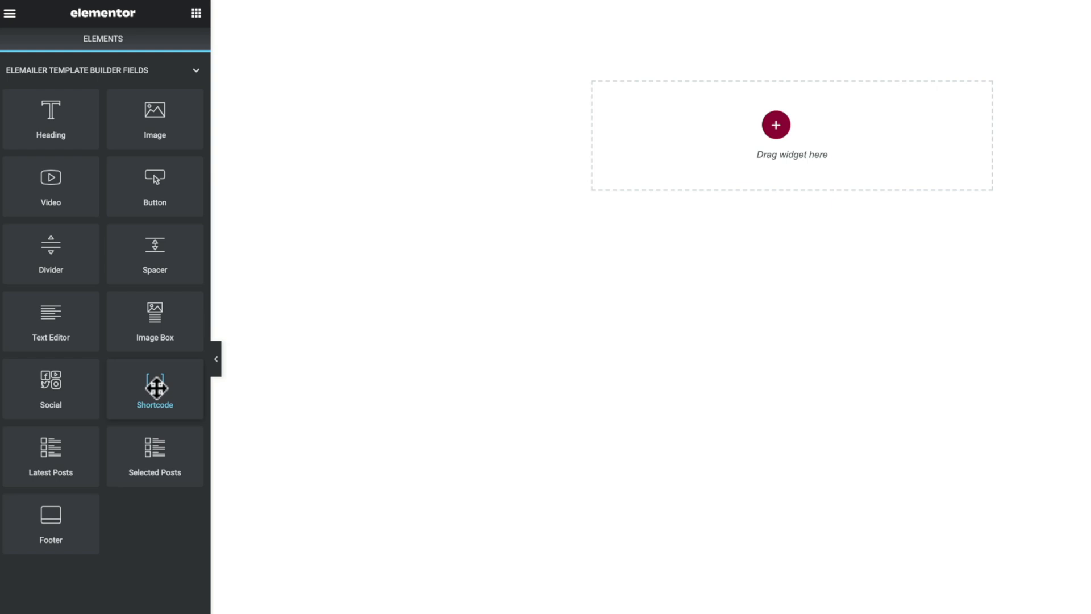
mouse_move(50, 456)
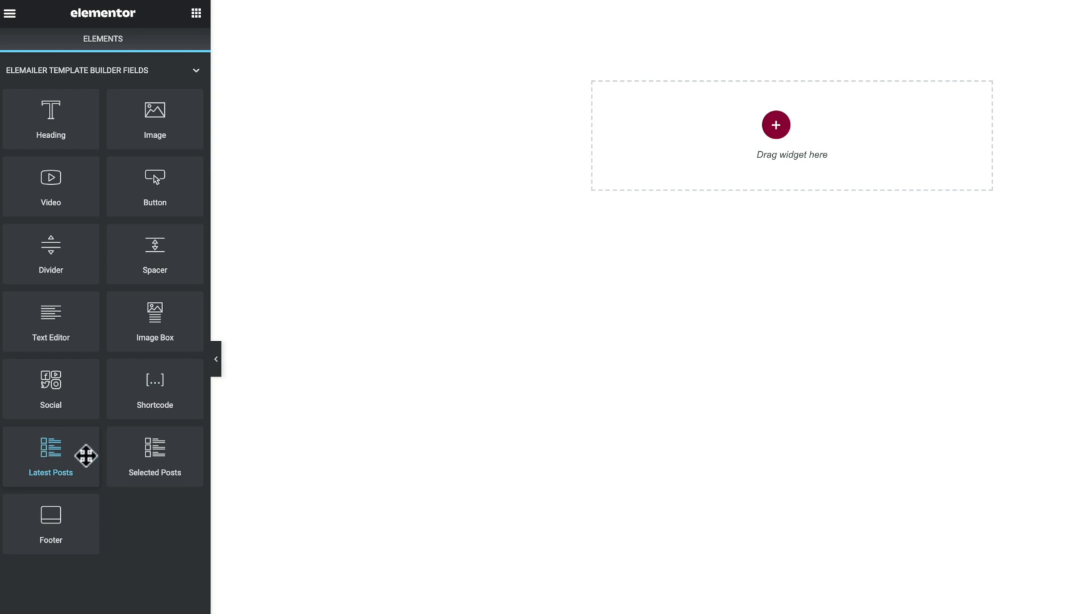
mouse_move(155, 456)
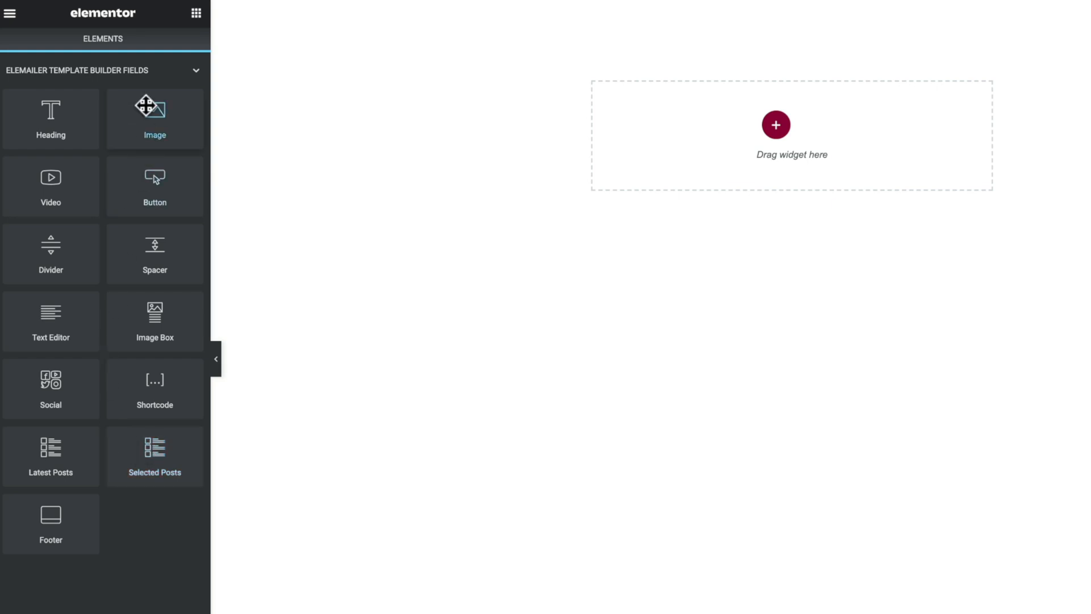
- Drop an Image widget at the top and choose the laptop photo
left_click_drag(155, 118, 792, 135)
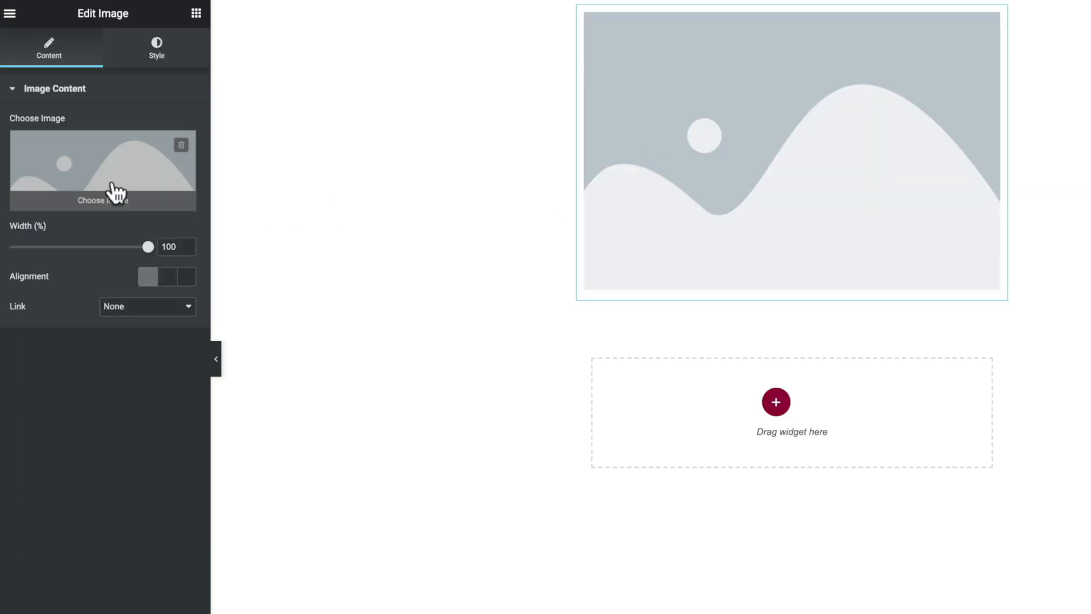
left_click(102, 170)
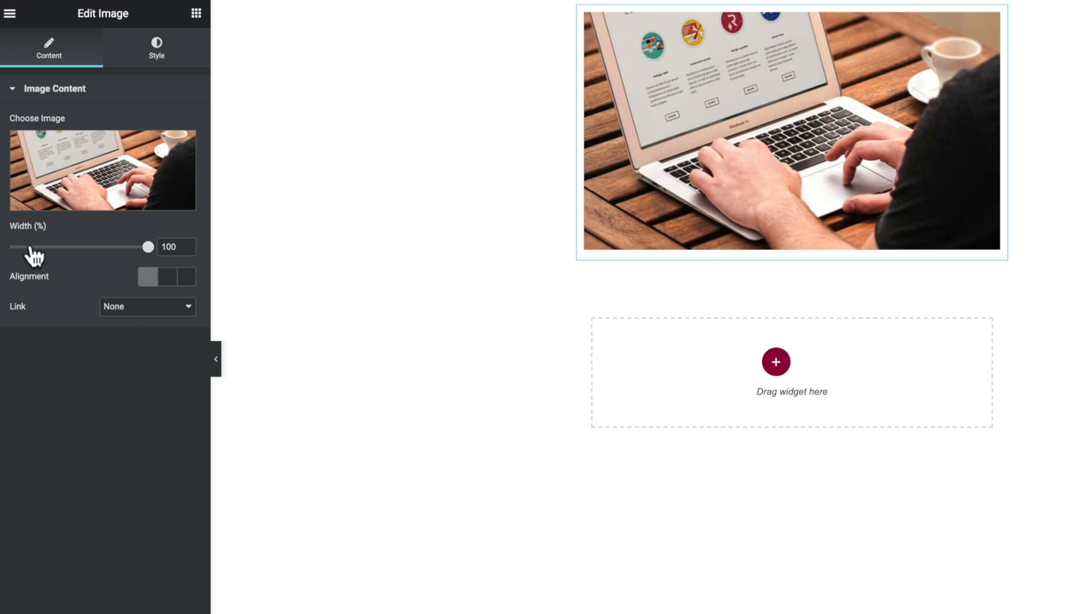
mouse_move(133, 290)
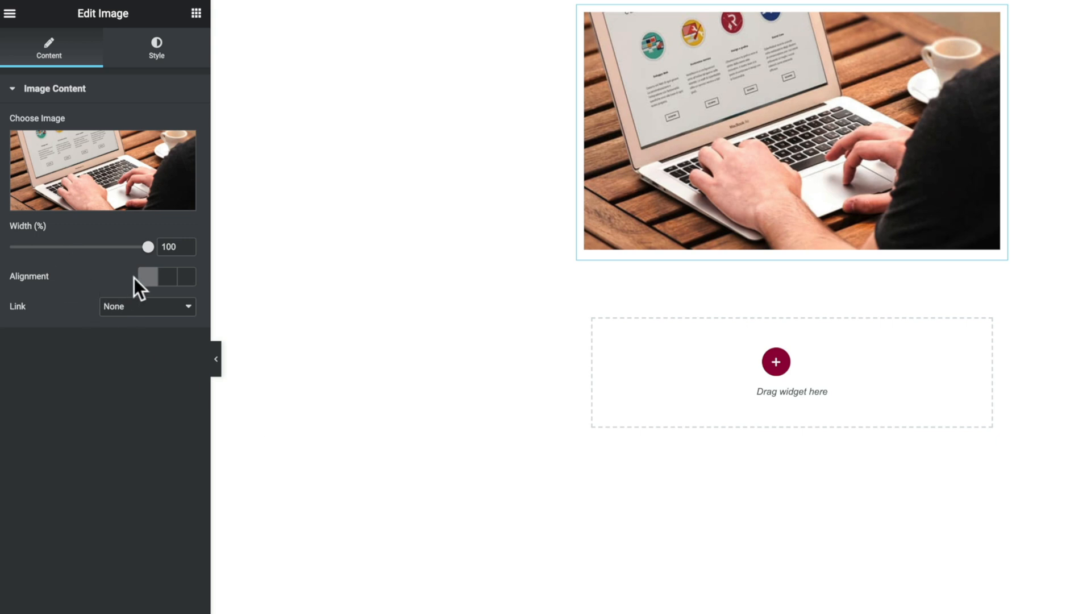
mouse_move(161, 277)
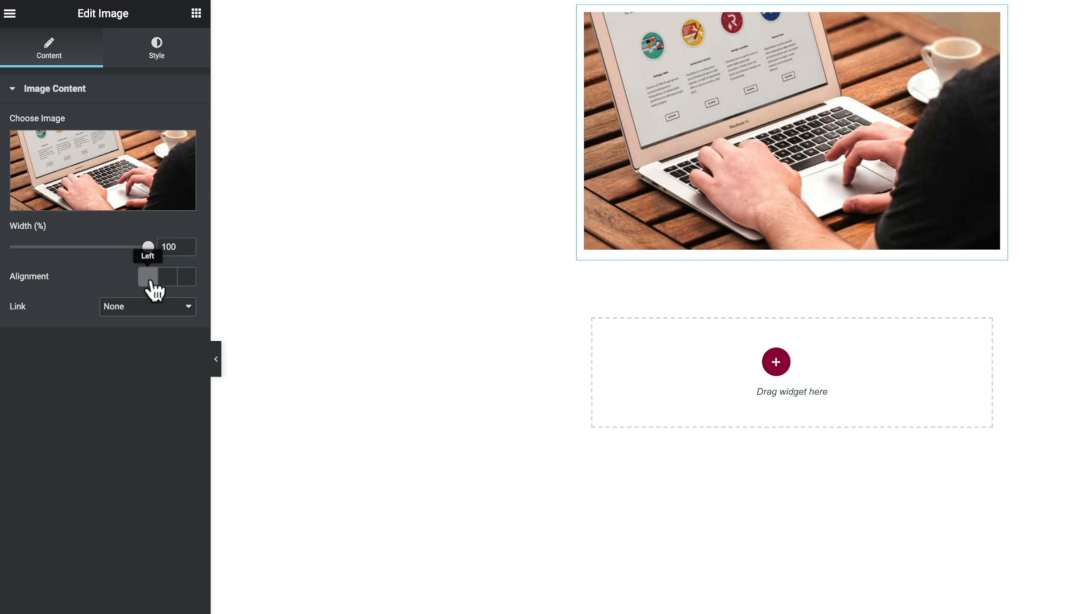
- Keep the top image's link set to None and view its style settings
left_click(147, 307)
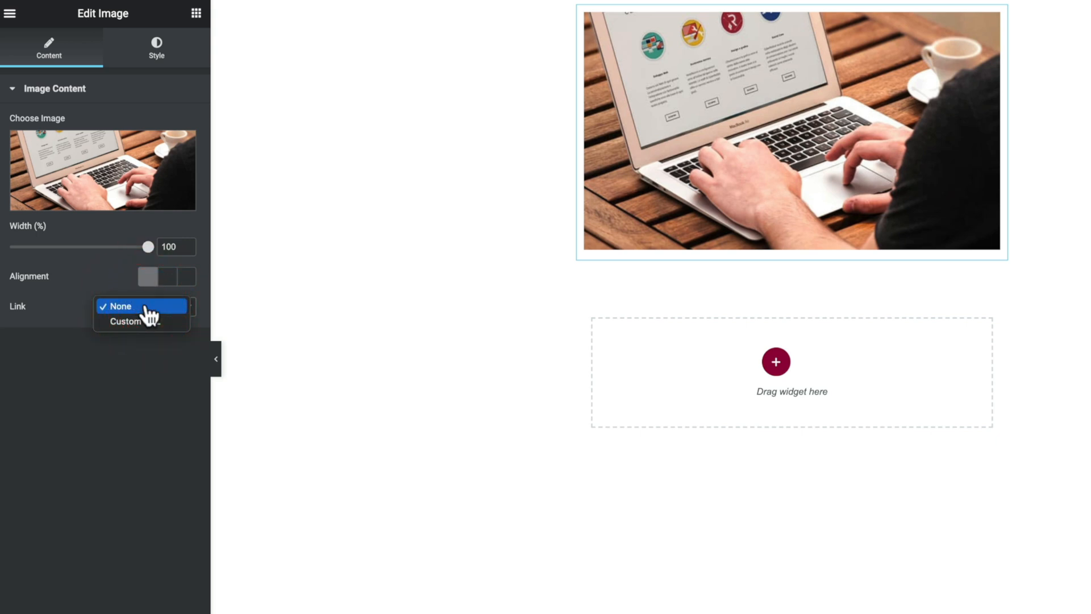
left_click(127, 322)
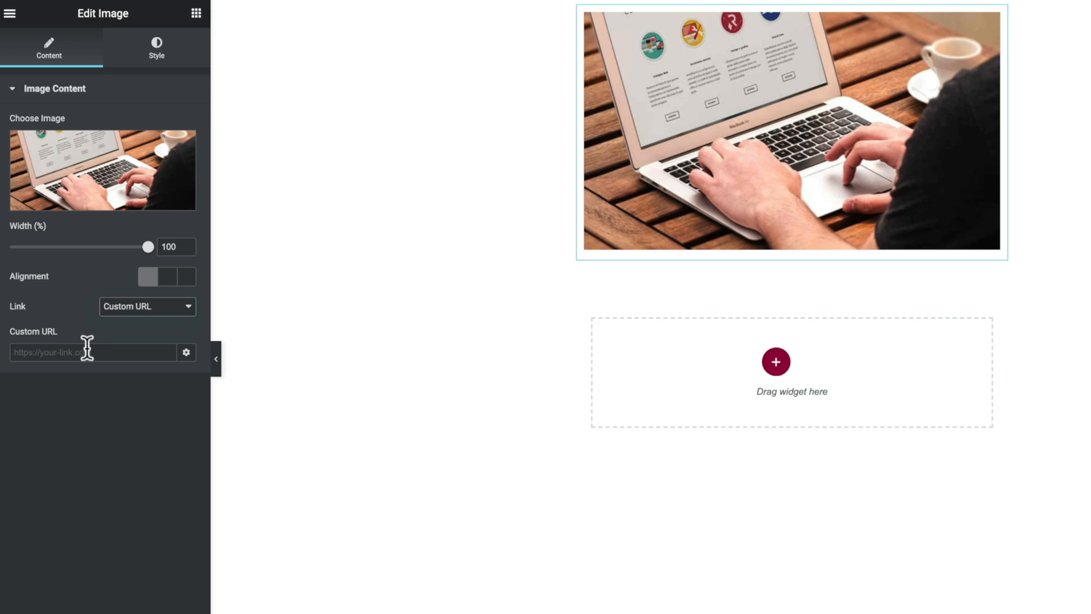
left_click(147, 306)
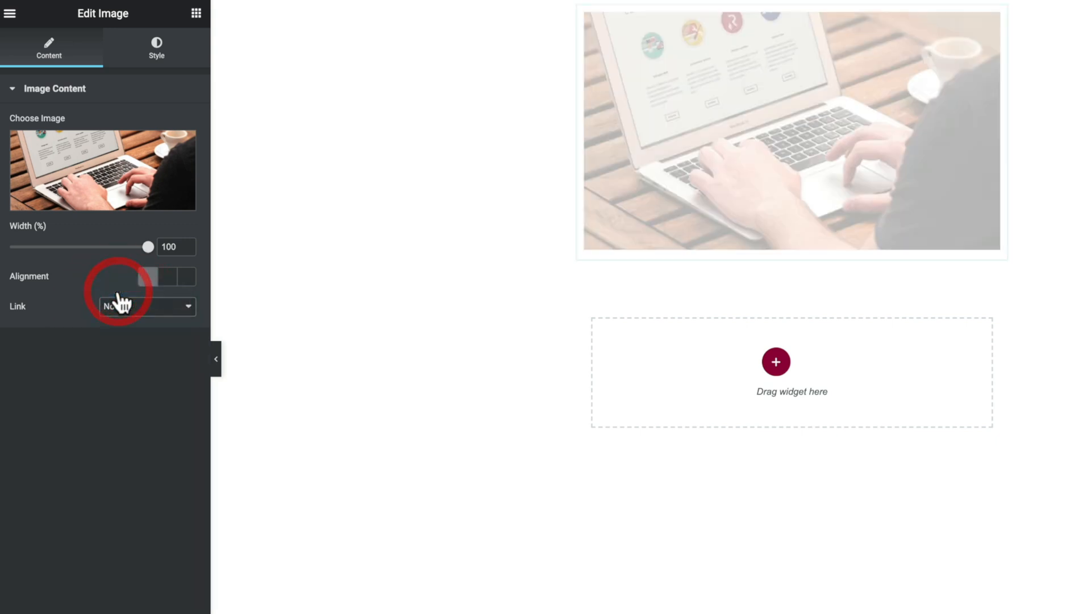
left_click(156, 49)
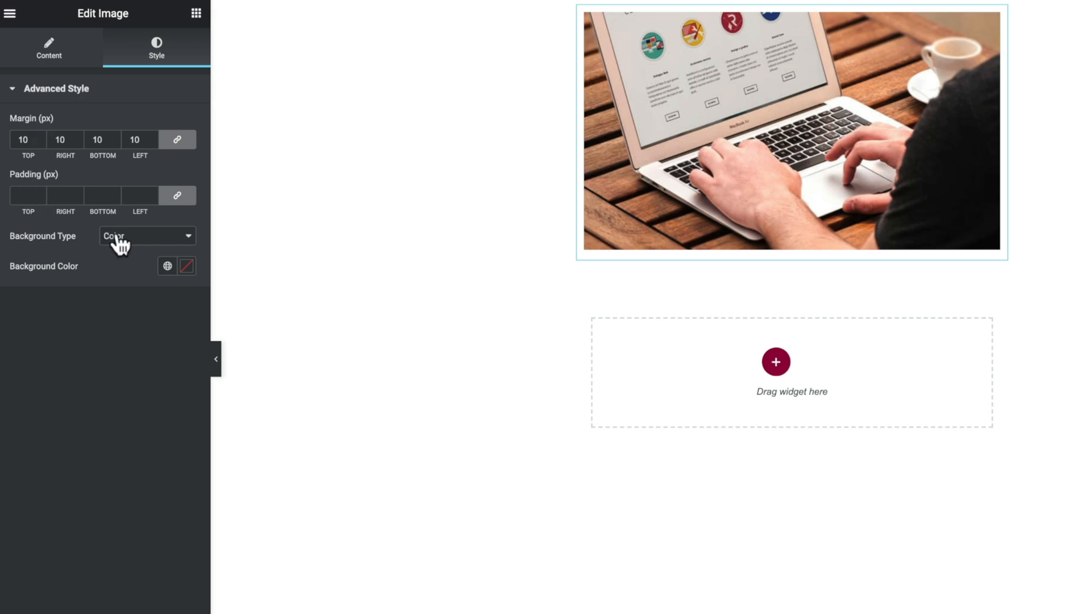
mouse_move(216, 24)
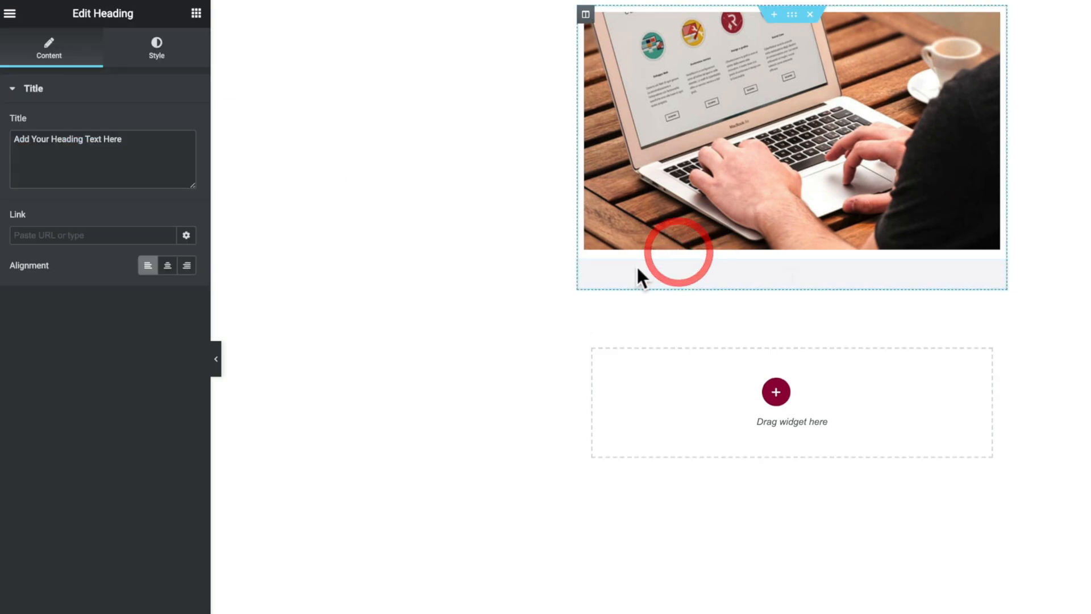
- Replace the heading text with 'Welcome to our email list...' and size the title at 19 px
double_click(83, 139)
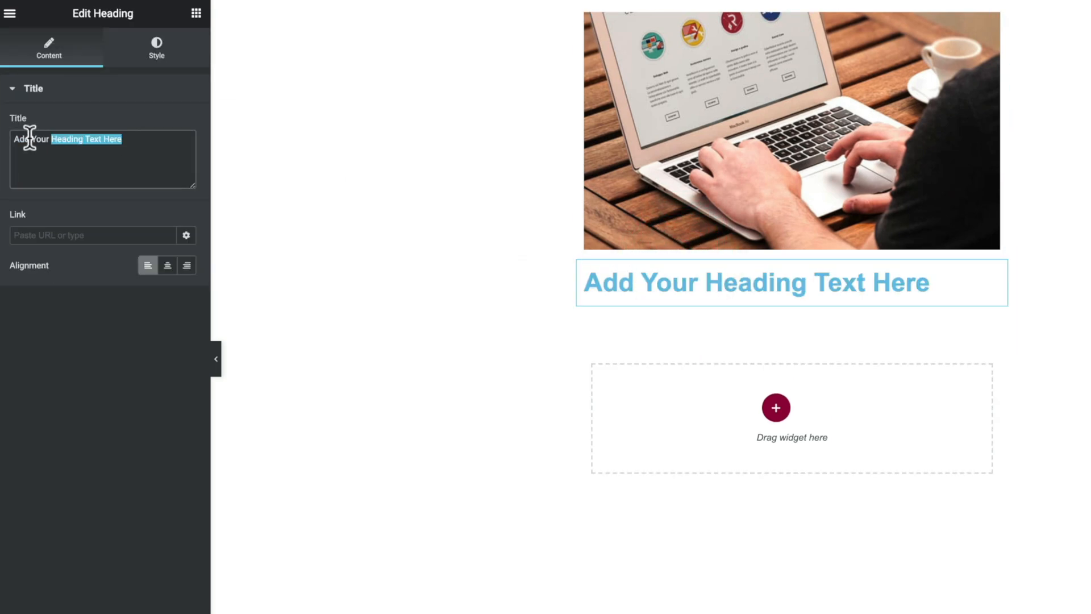
type("Welcome to our email list...")
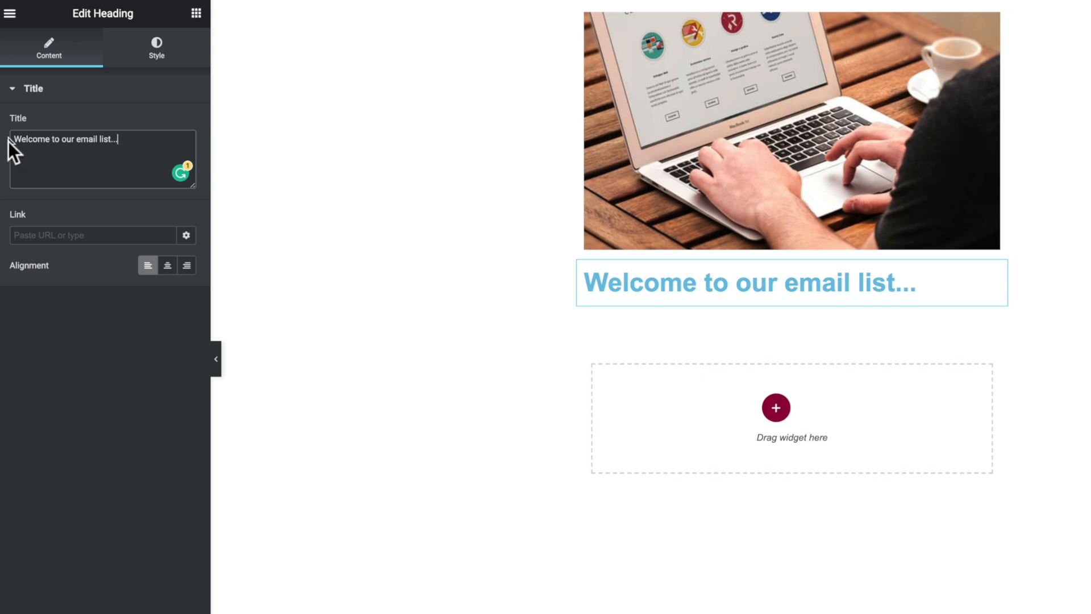
mouse_move(178, 52)
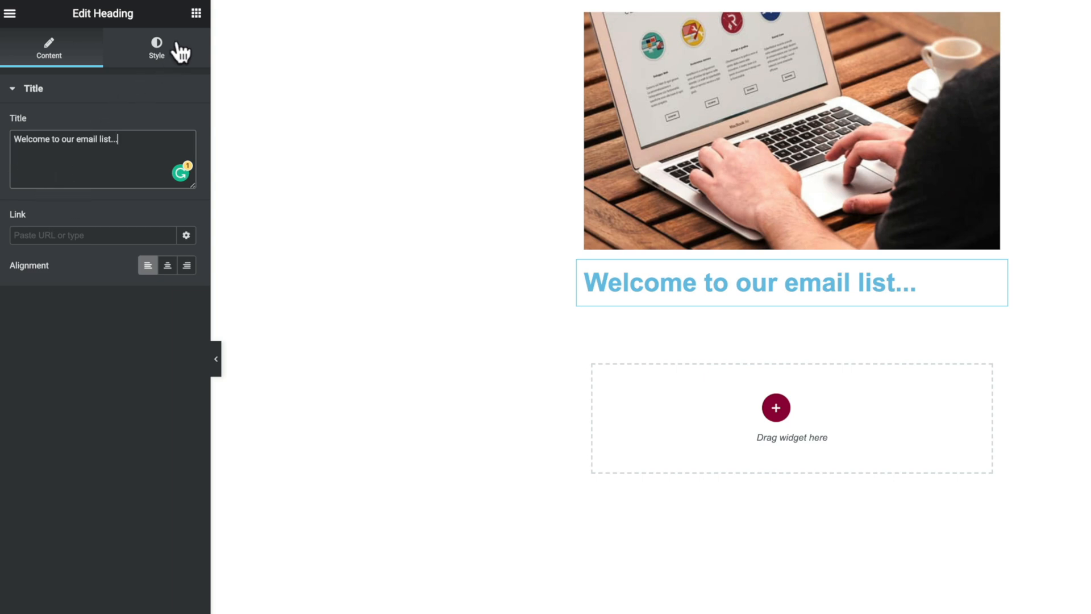
left_click(156, 49)
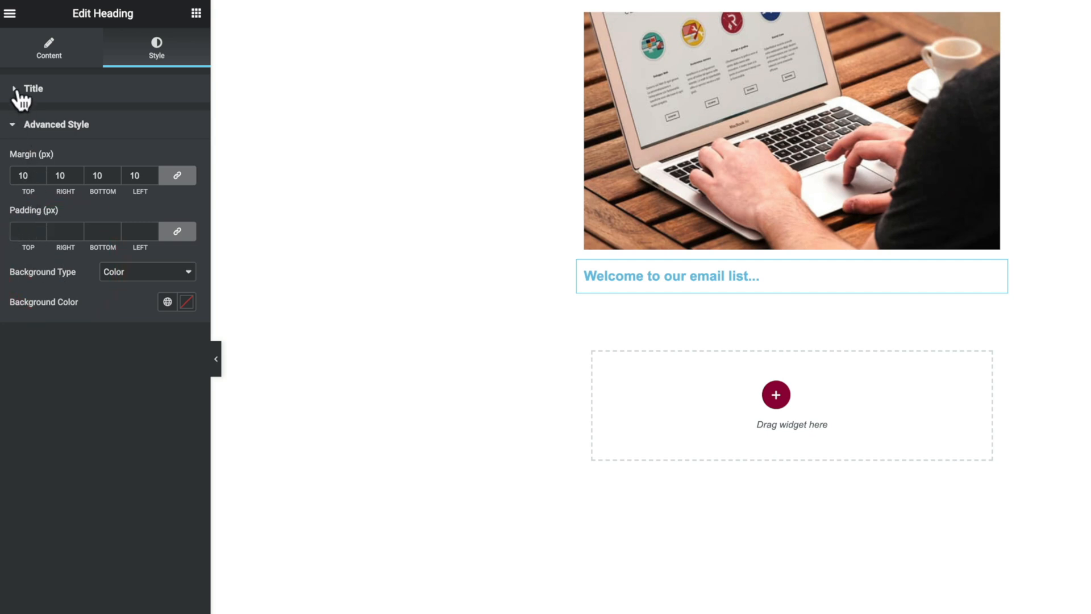
left_click(33, 89)
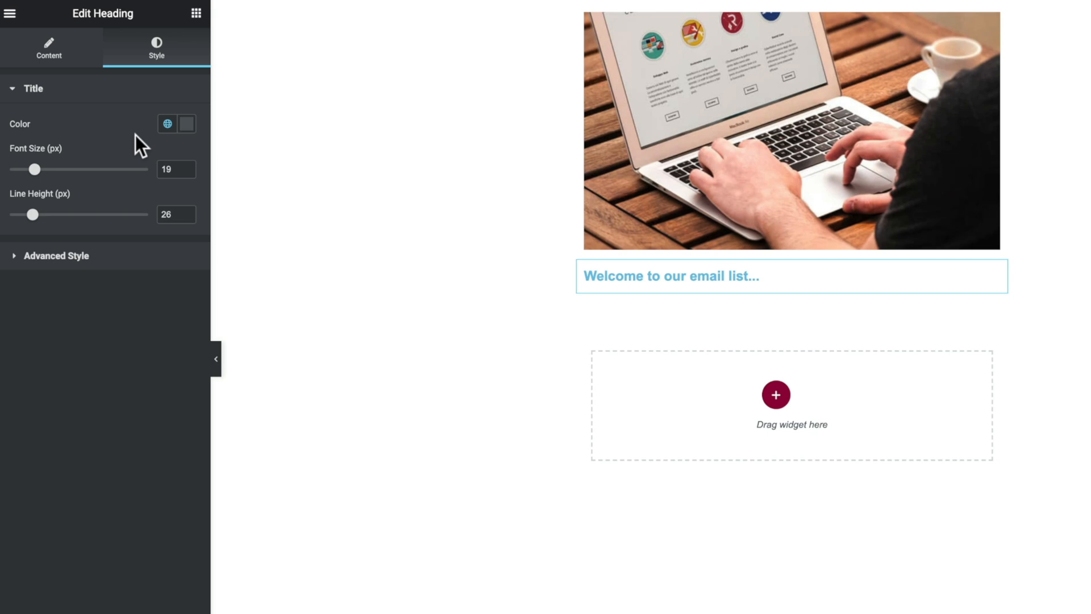
mouse_move(289, 243)
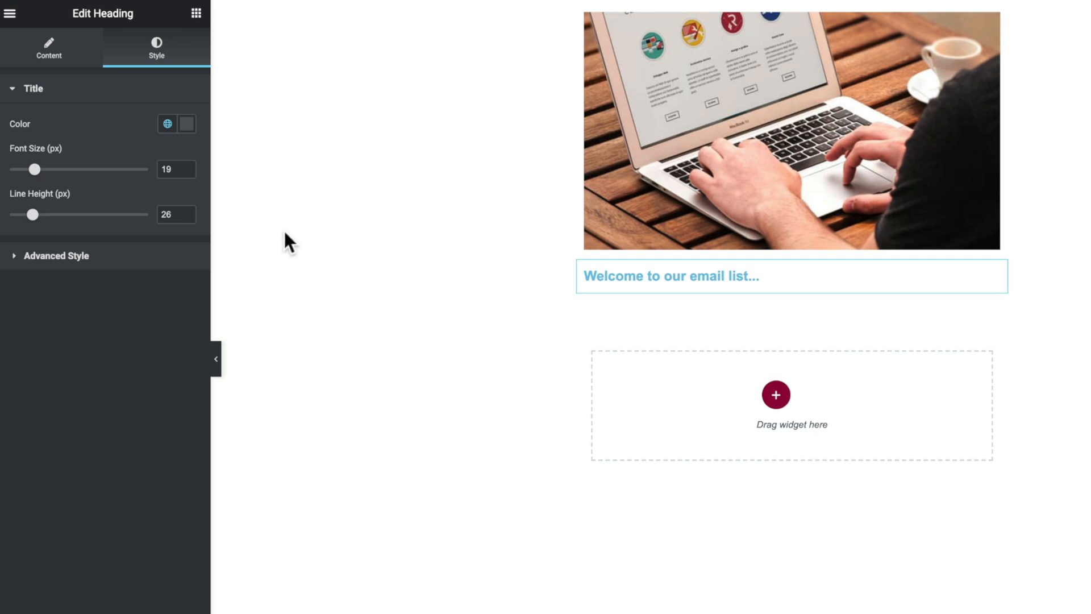
- Add a Latest Posts widget under the heading, keeping the post type as Post
left_click(195, 13)
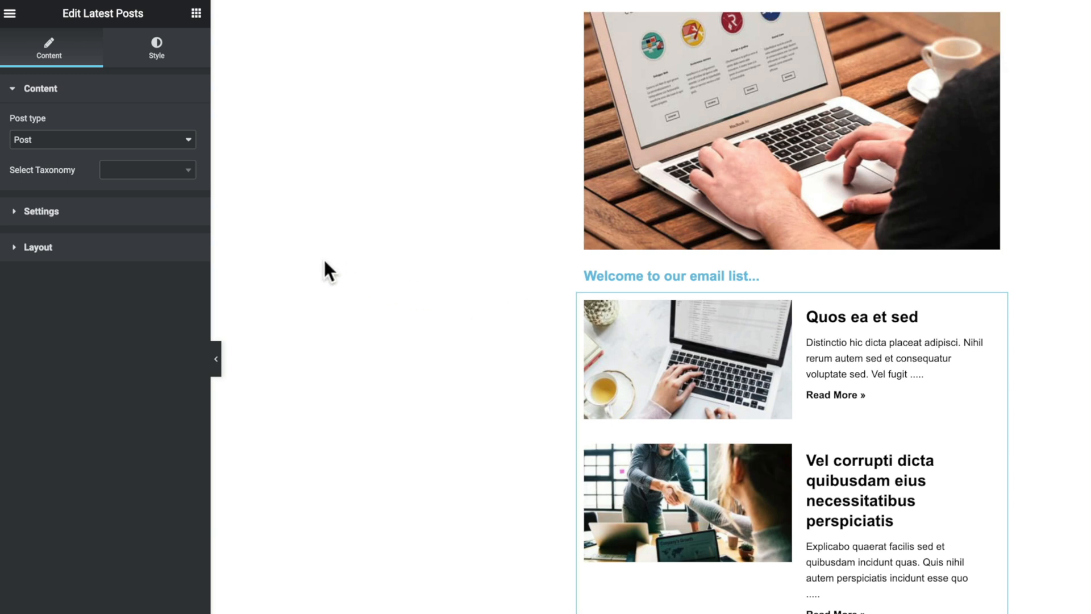
mouse_move(57, 132)
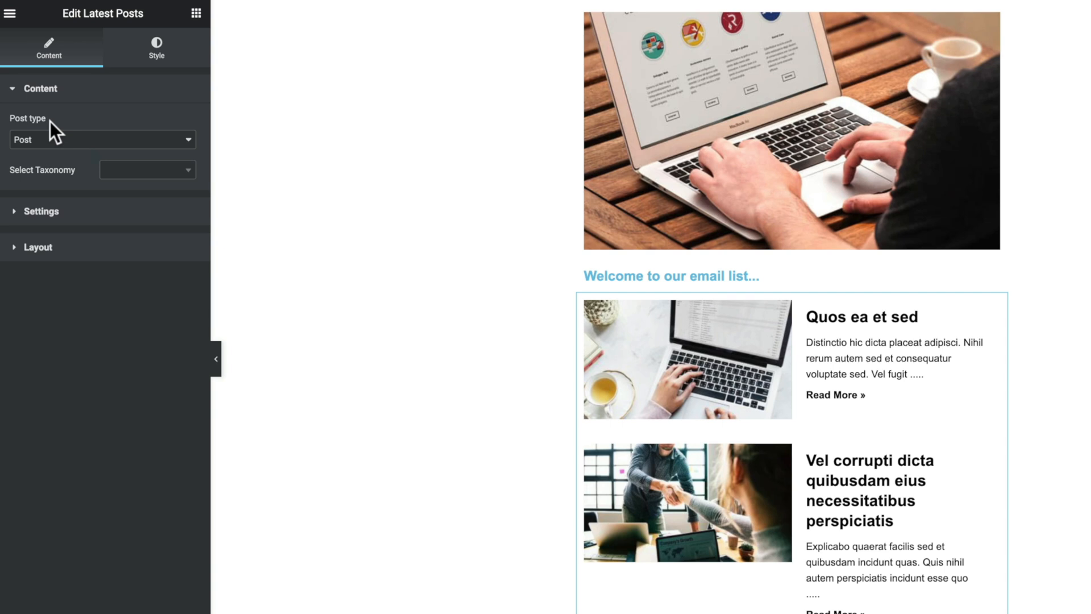
mouse_move(59, 146)
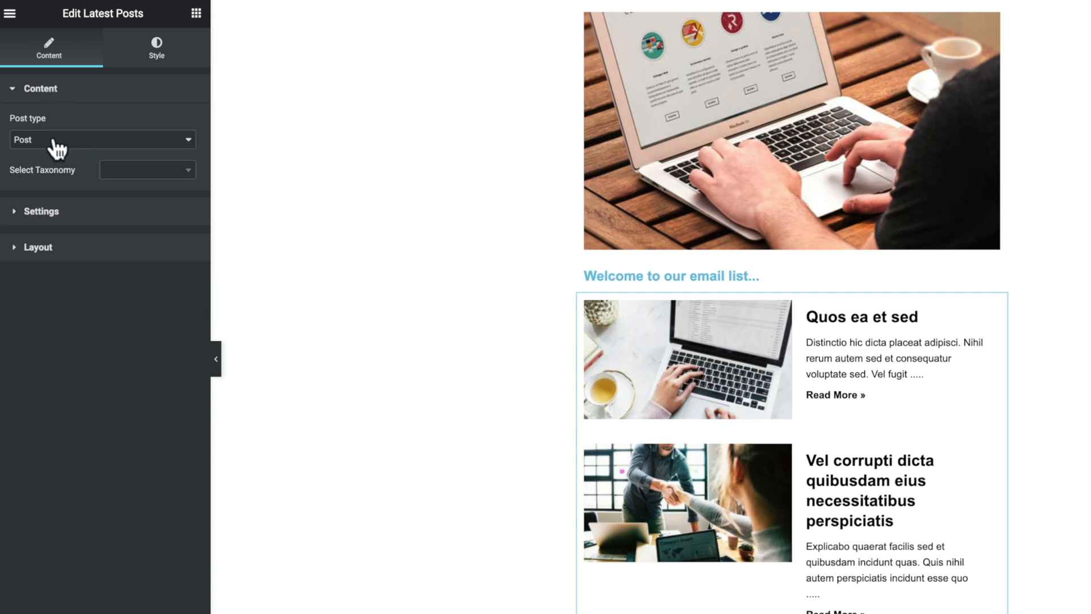
left_click(101, 139)
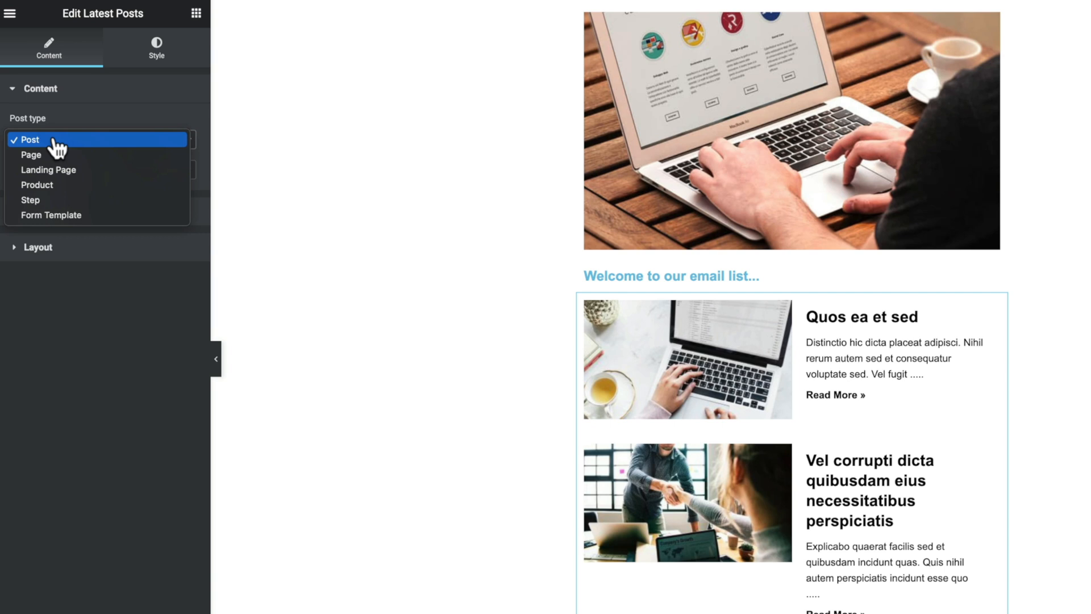
left_click(53, 139)
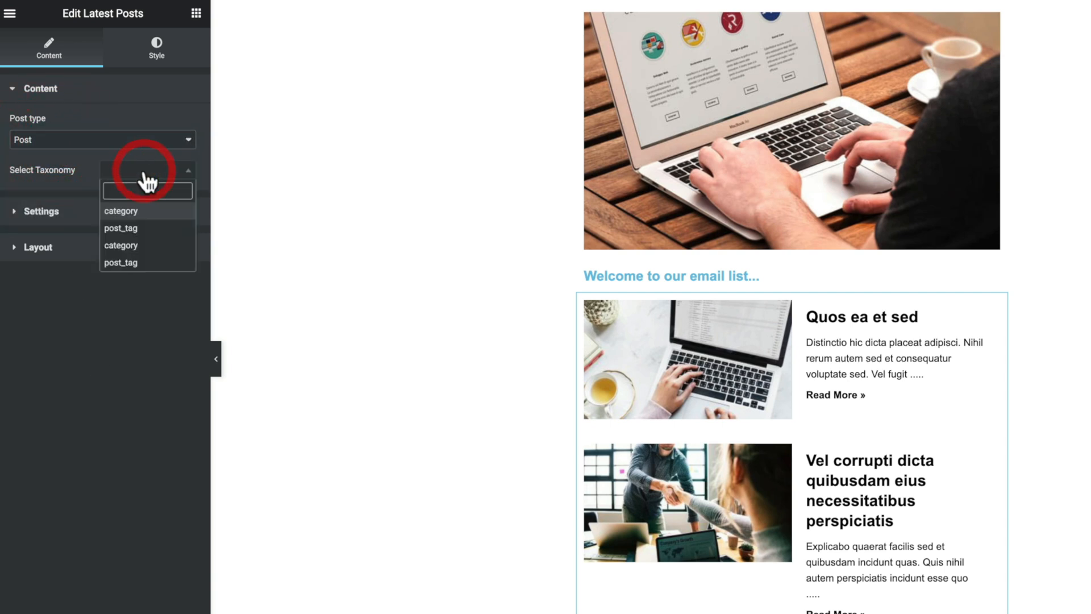
mouse_move(147, 219)
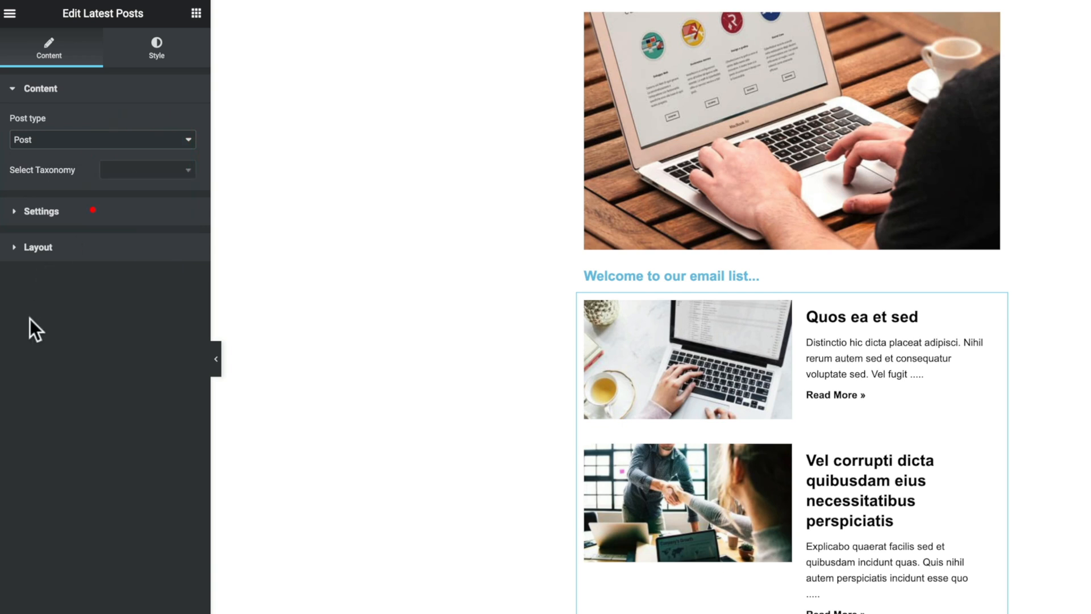
- Set Latest Posts to 2 per row, DESC by date, with medium thumbnails
left_click(41, 211)
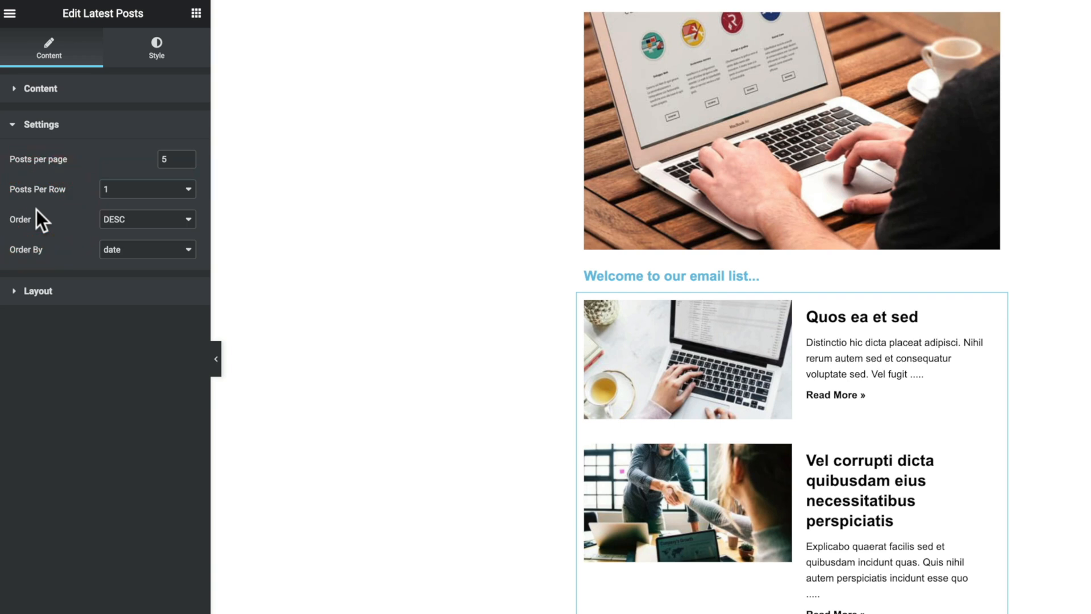
mouse_move(91, 219)
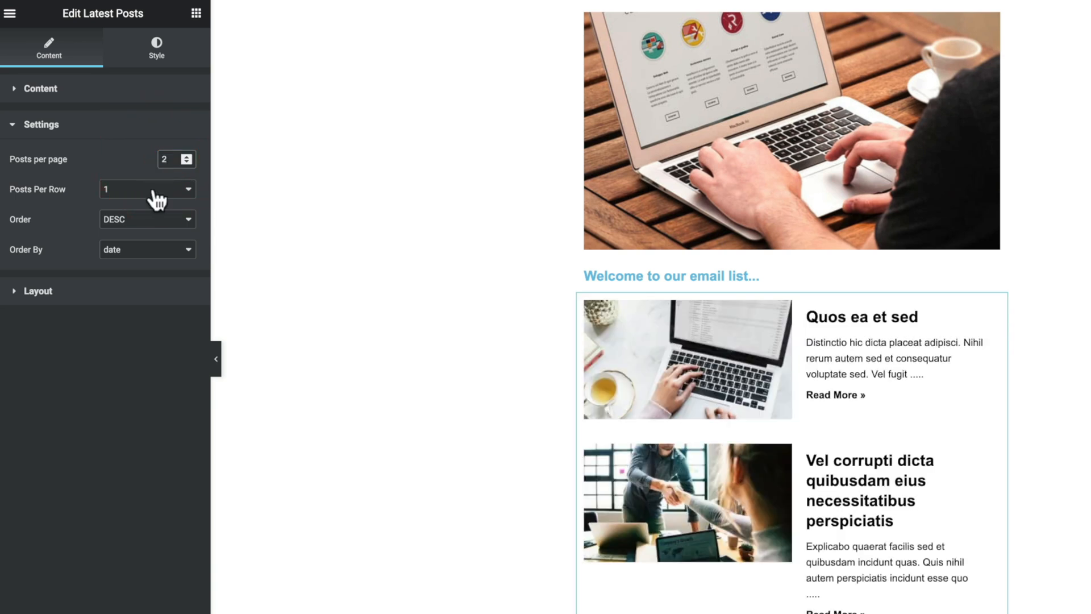
left_click(147, 189)
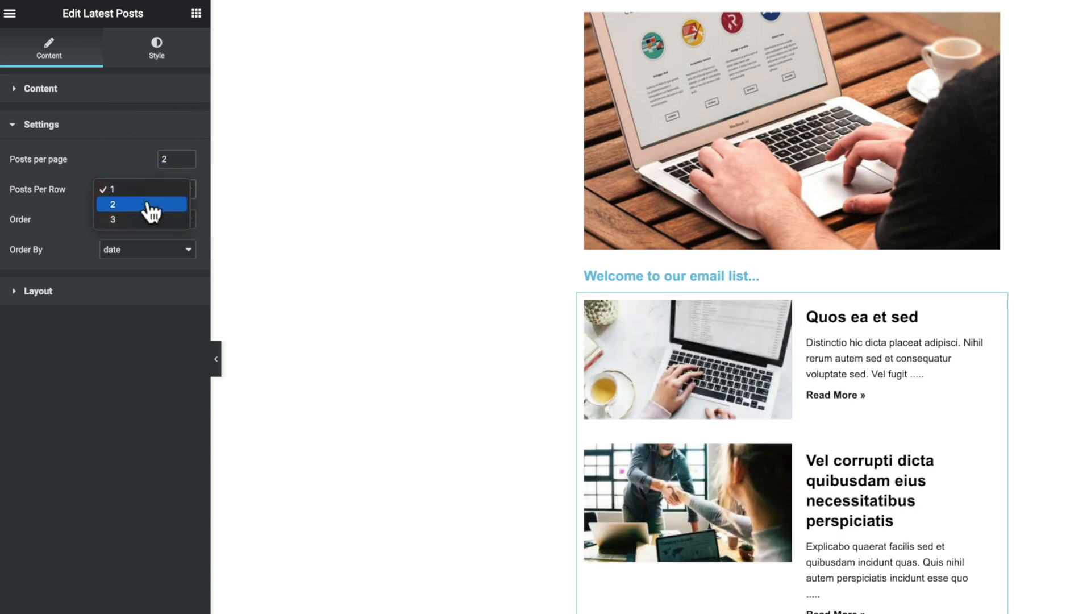
left_click(142, 204)
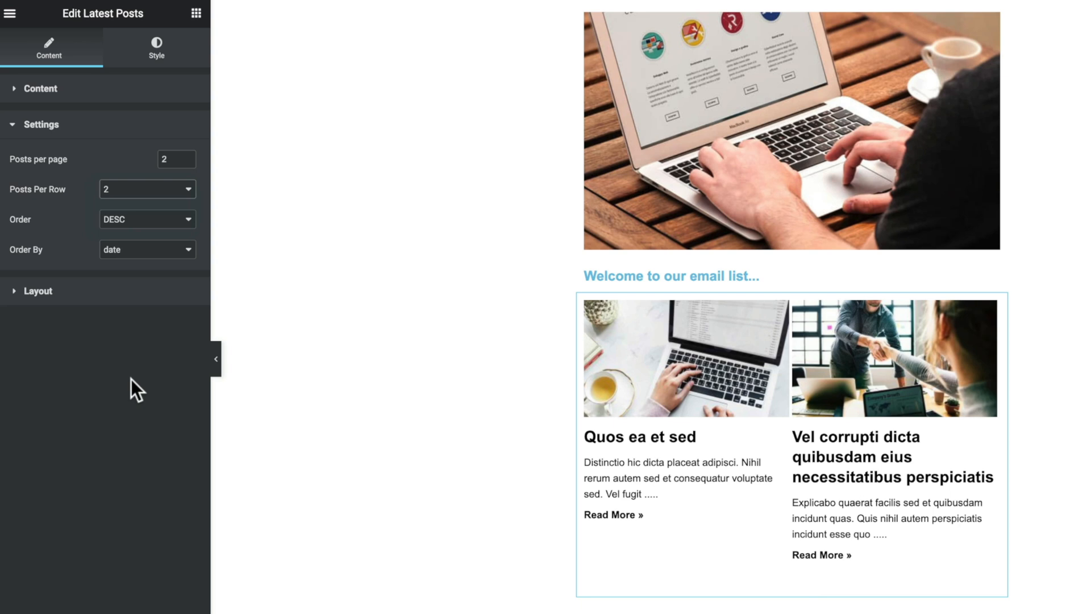
mouse_move(136, 385)
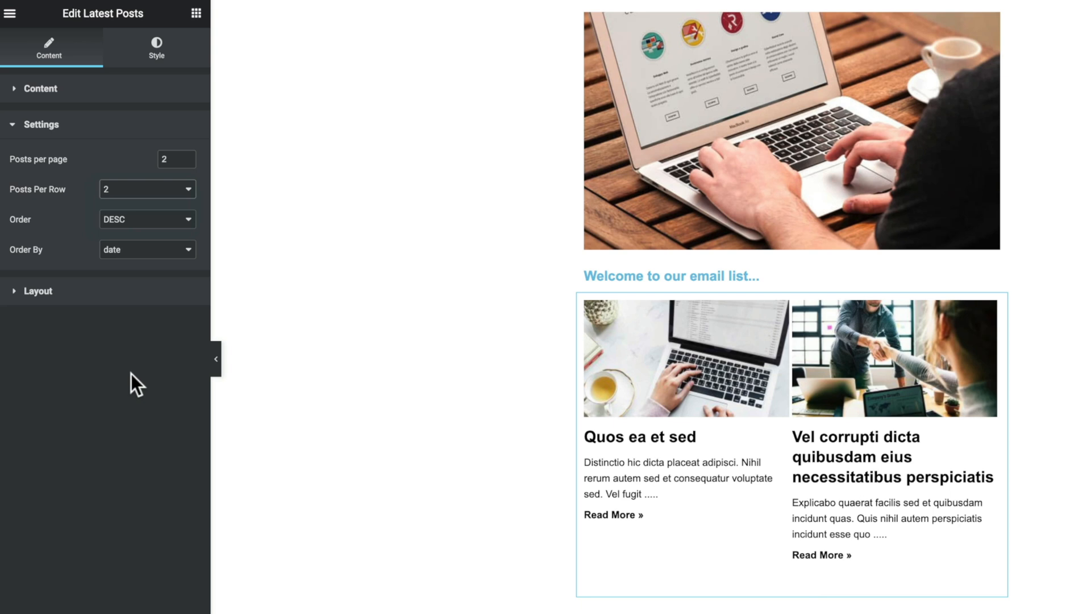
left_click(147, 218)
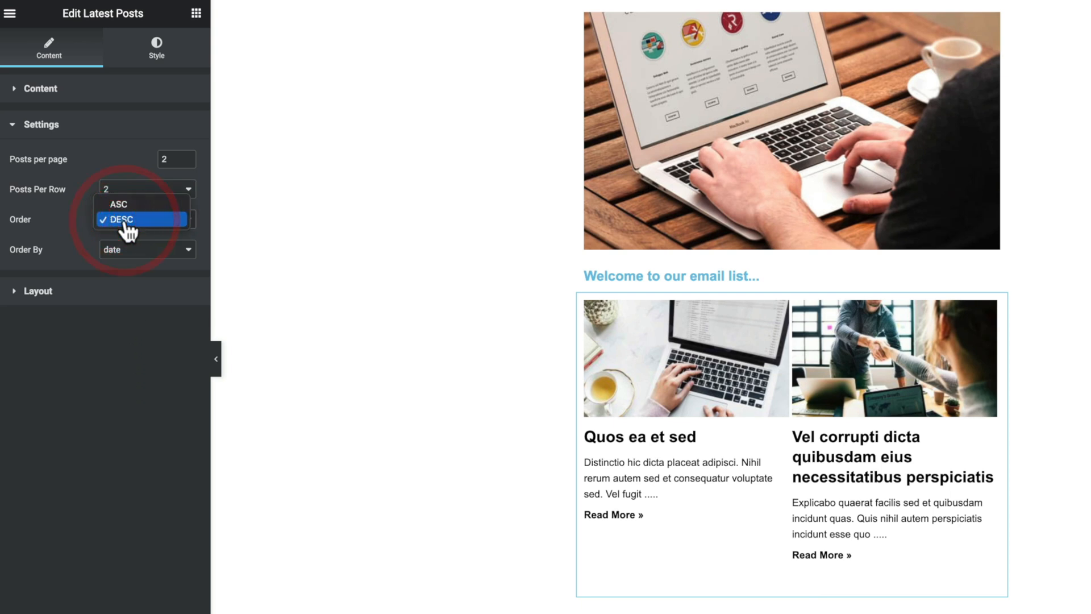
left_click(137, 218)
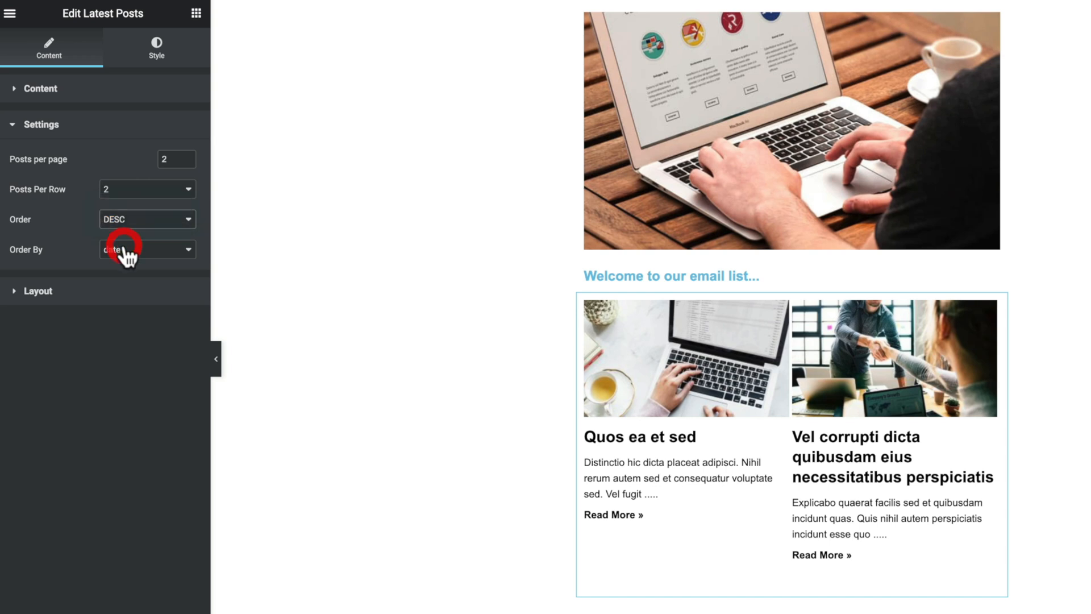
left_click(146, 249)
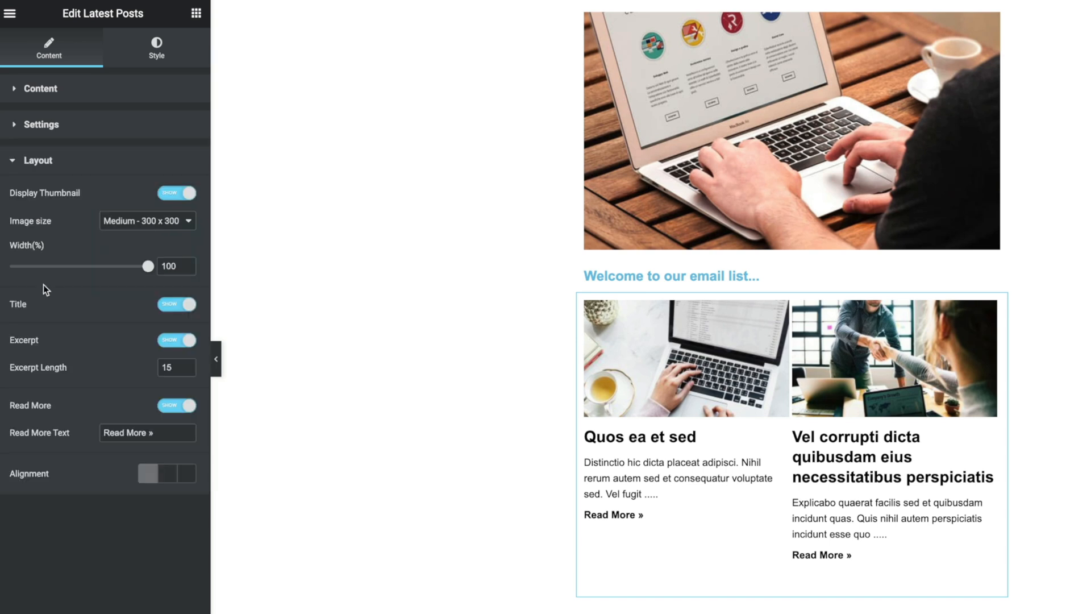
mouse_move(161, 216)
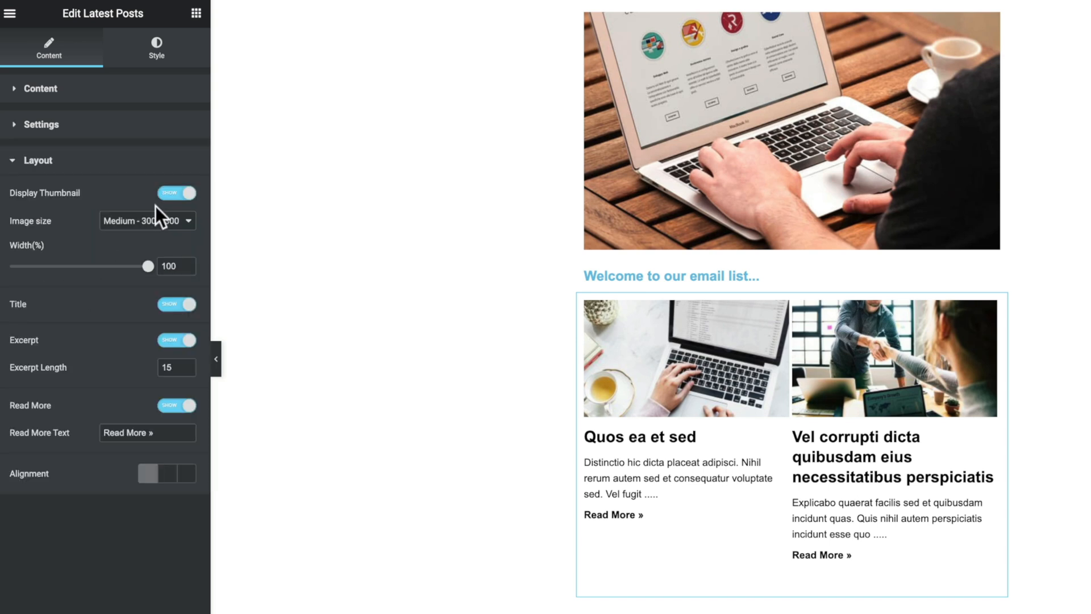
left_click(177, 193)
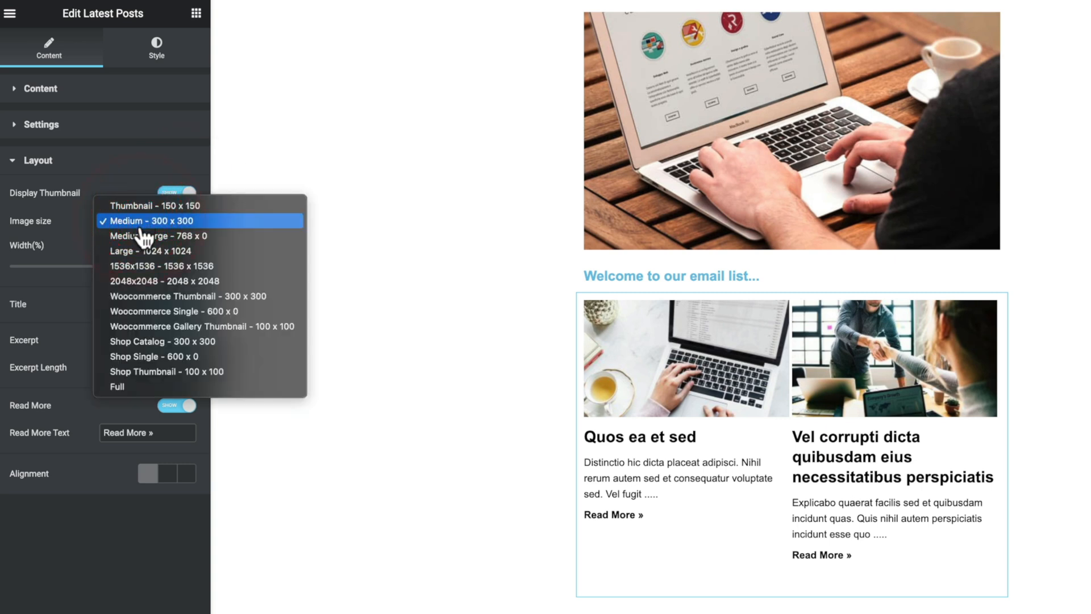
left_click(146, 235)
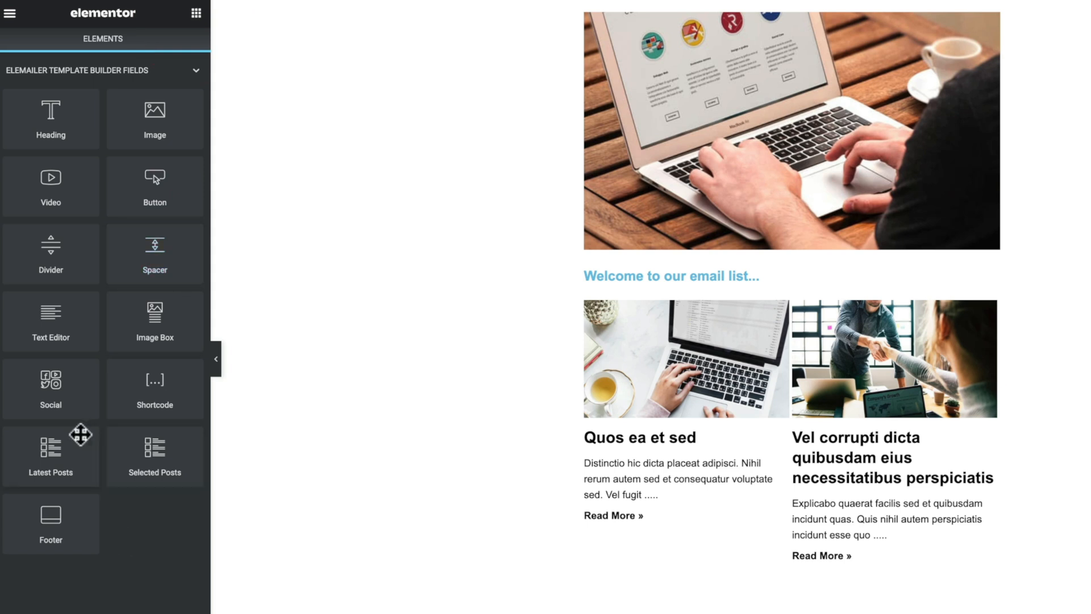
- Shrink the Facebook, Twitter and LinkedIn icons from 48 to about 31 px
left_click(821, 555)
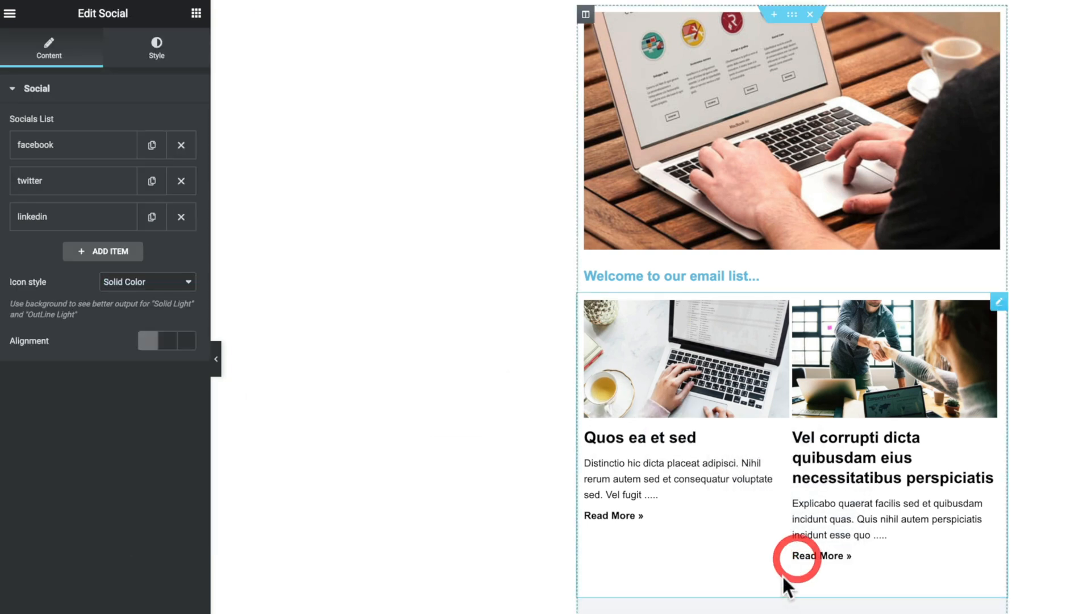
scroll("down", 3)
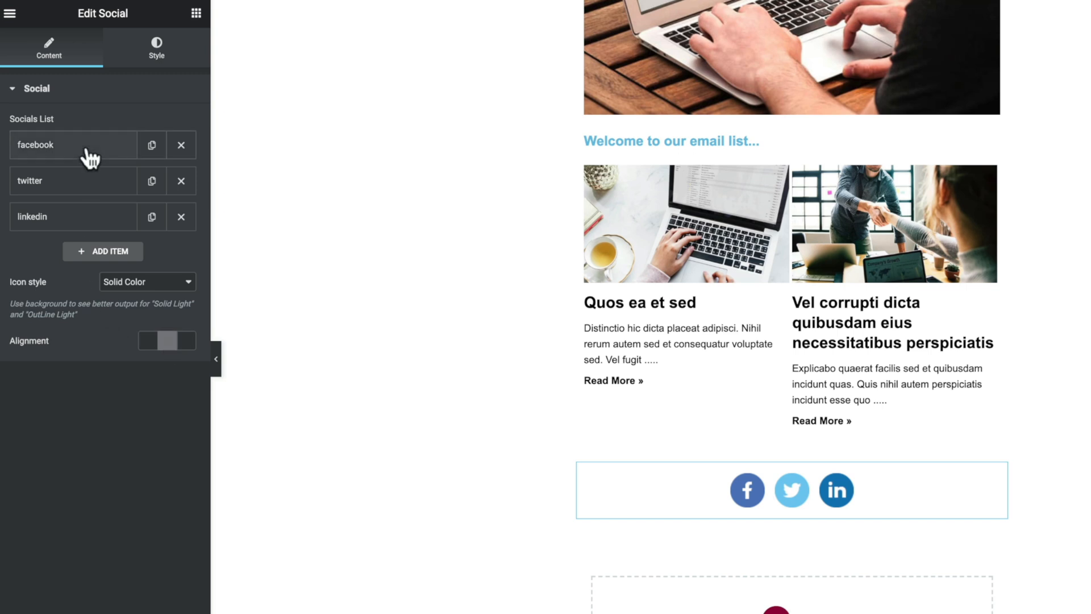
left_click(156, 49)
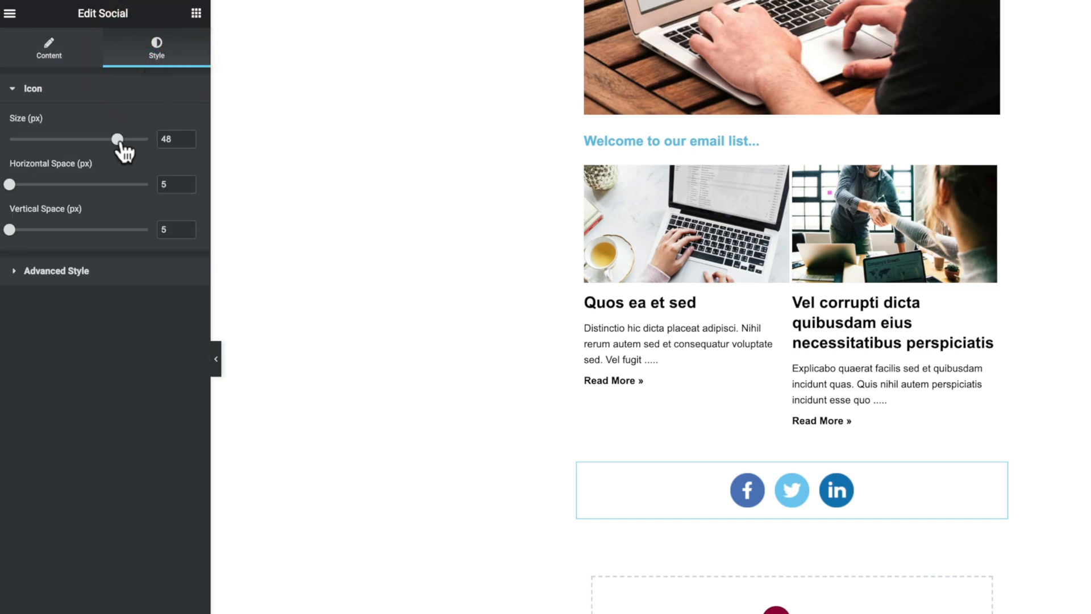
left_click_drag(116, 139, 74, 139)
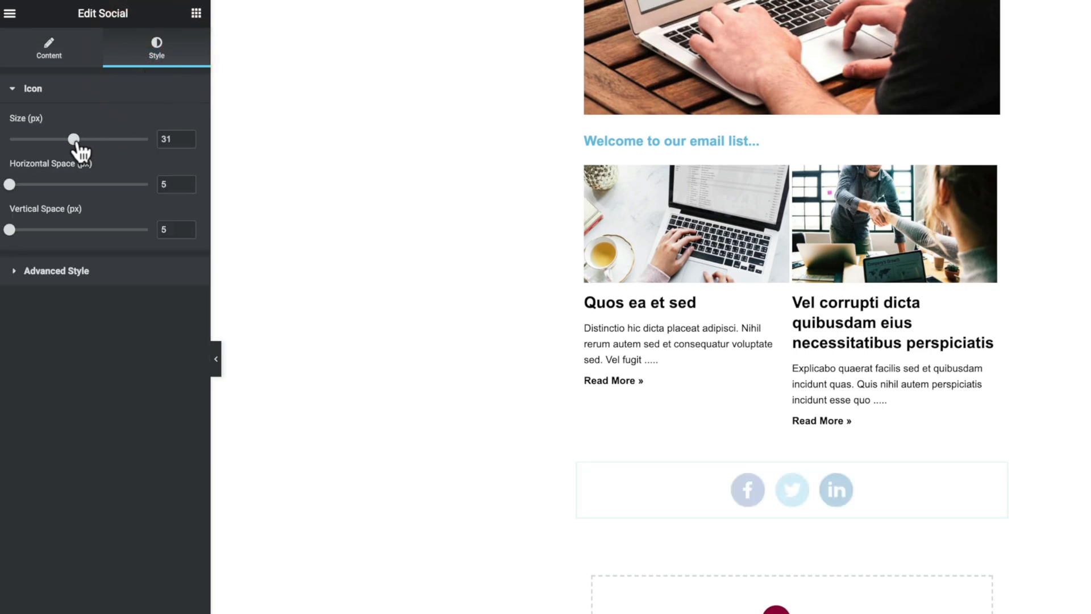
left_click(49, 48)
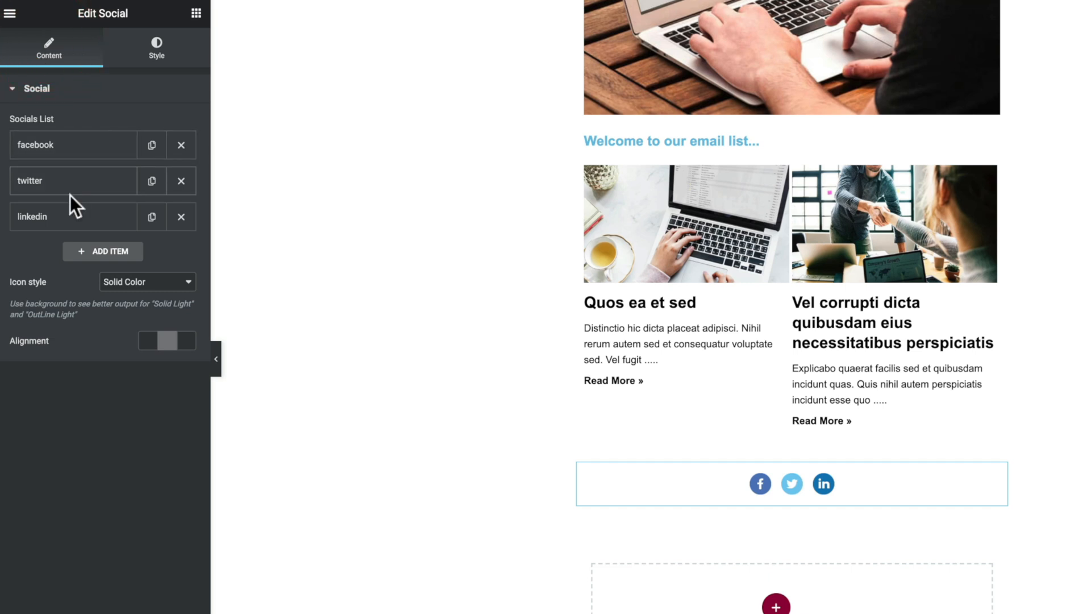
mouse_move(146, 286)
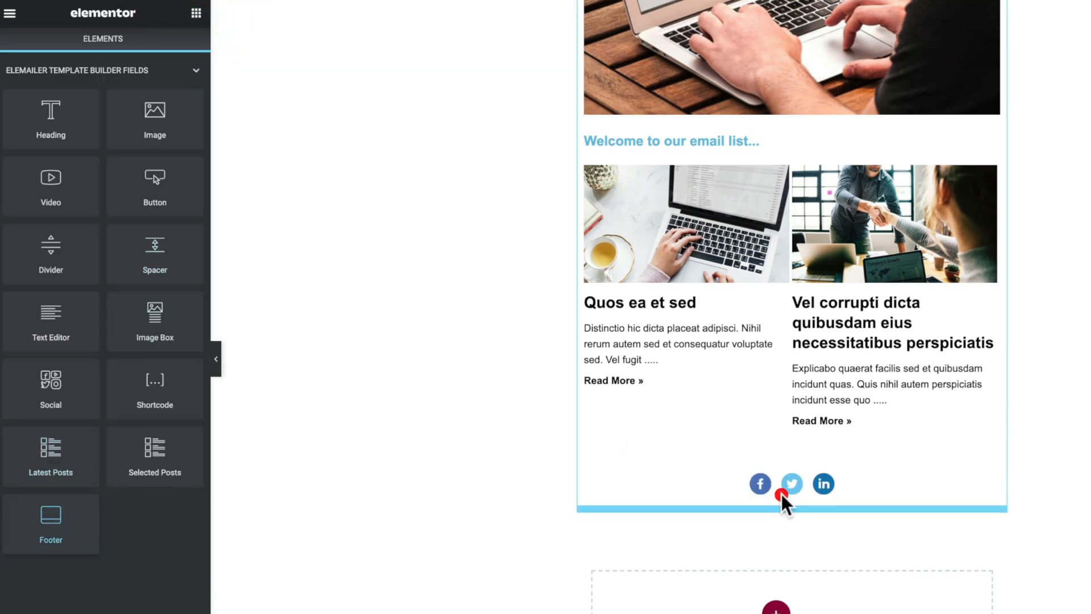
- Add a Footer widget with the address, Unsubscribe and Manage Subscription links
left_click(786, 496)
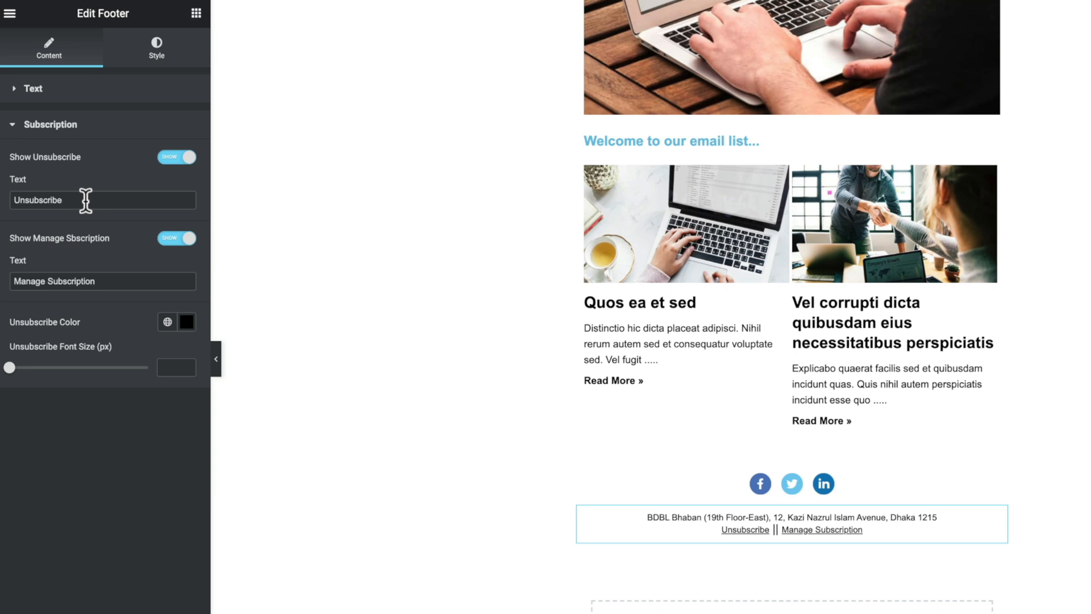
left_click(156, 49)
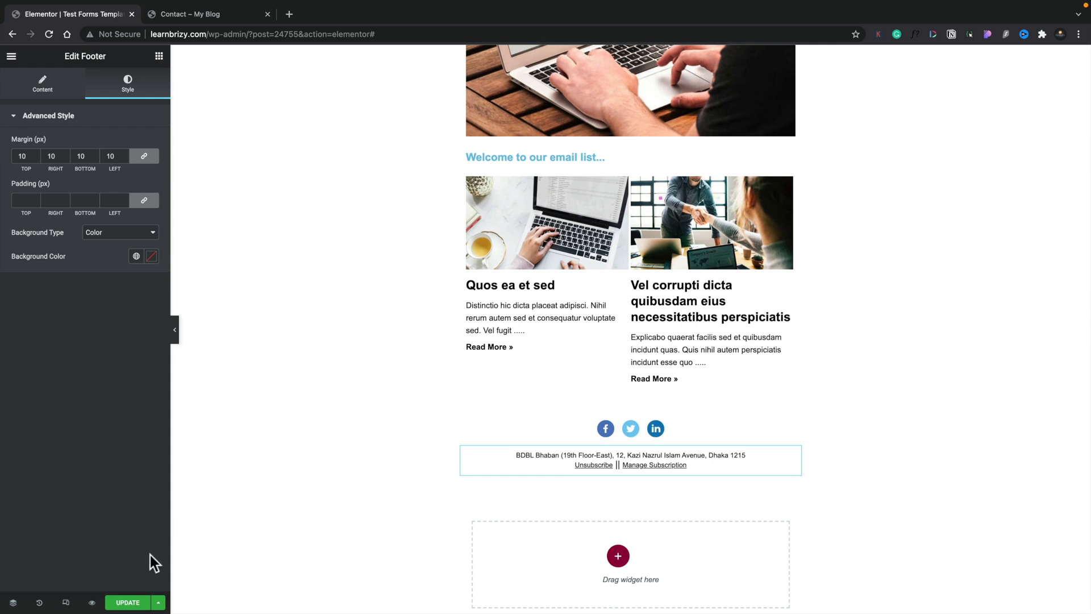
- Save the template with Update and go to WordPress Pages > All Pages
left_click(128, 602)
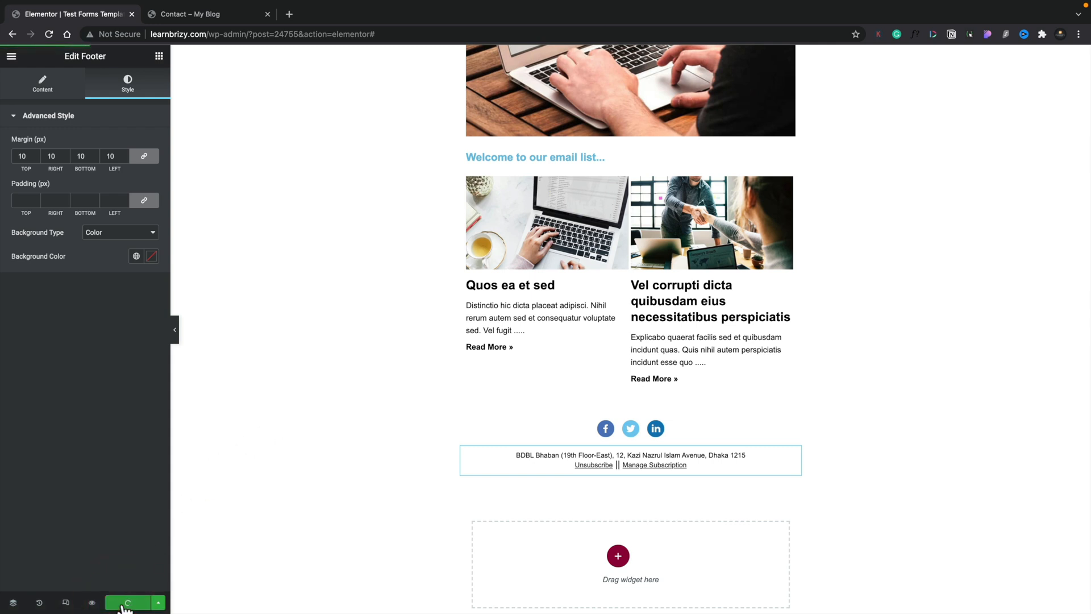
left_click(127, 601)
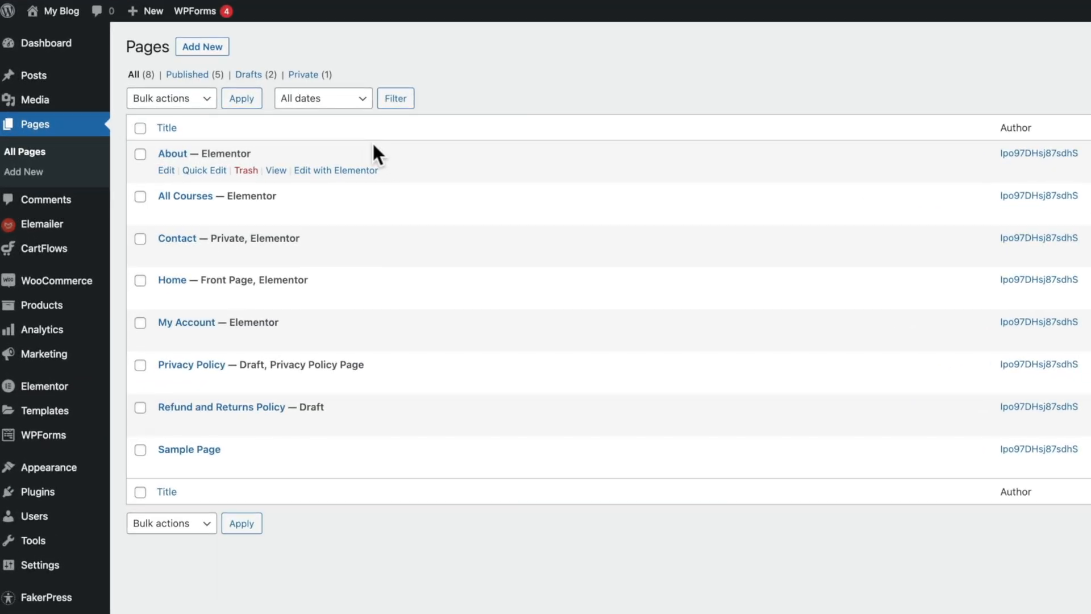
mouse_move(334, 249)
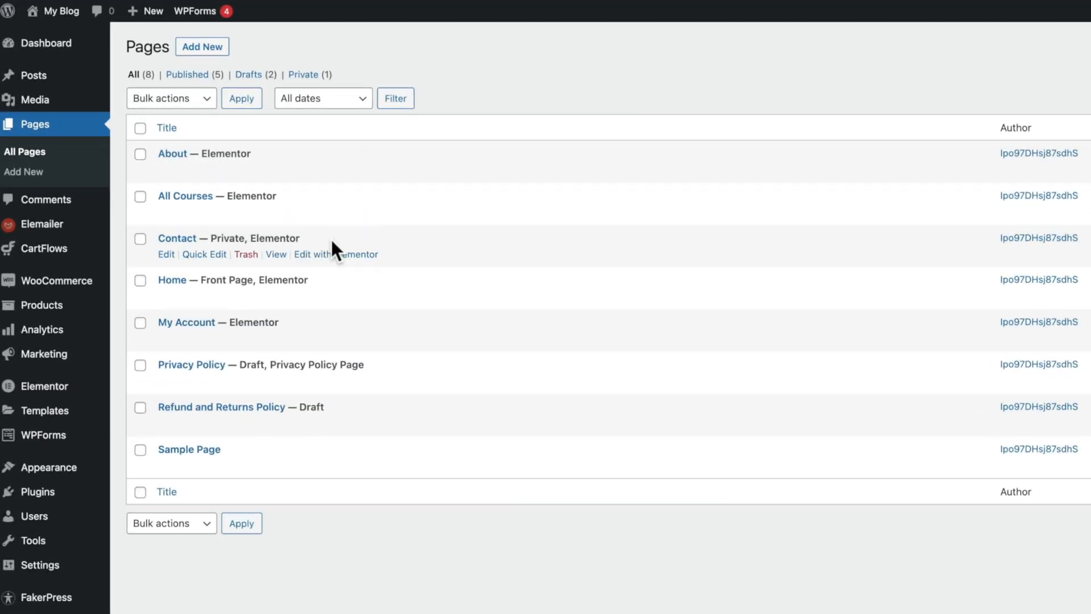
- Open the private Contact page in Elementor with 'Edit with Elementor'
left_click(336, 254)
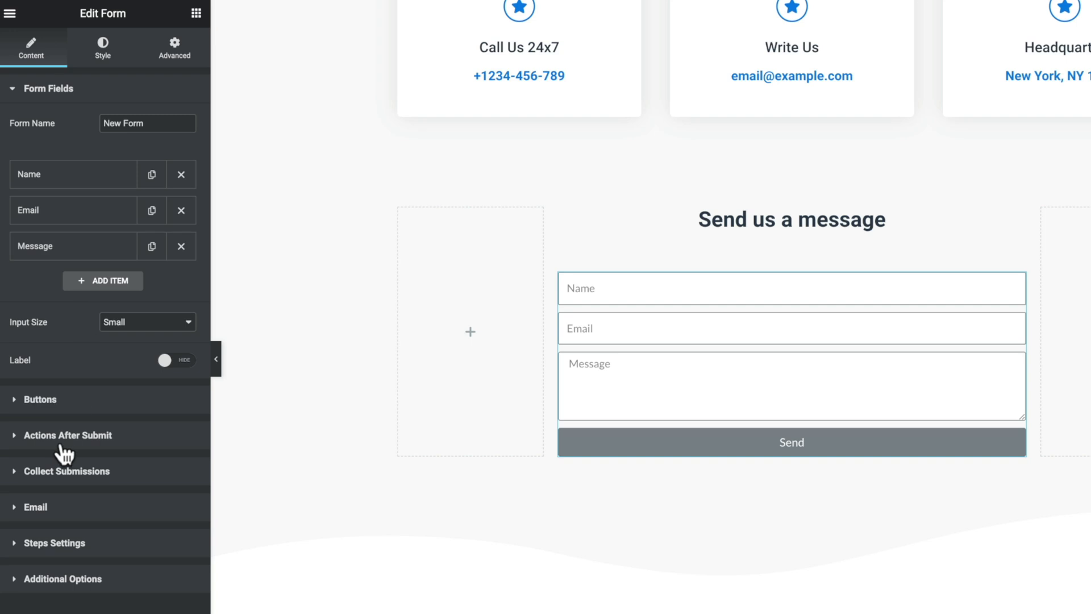
- Expand Actions After Submit and the Email section of the contact form
left_click(69, 435)
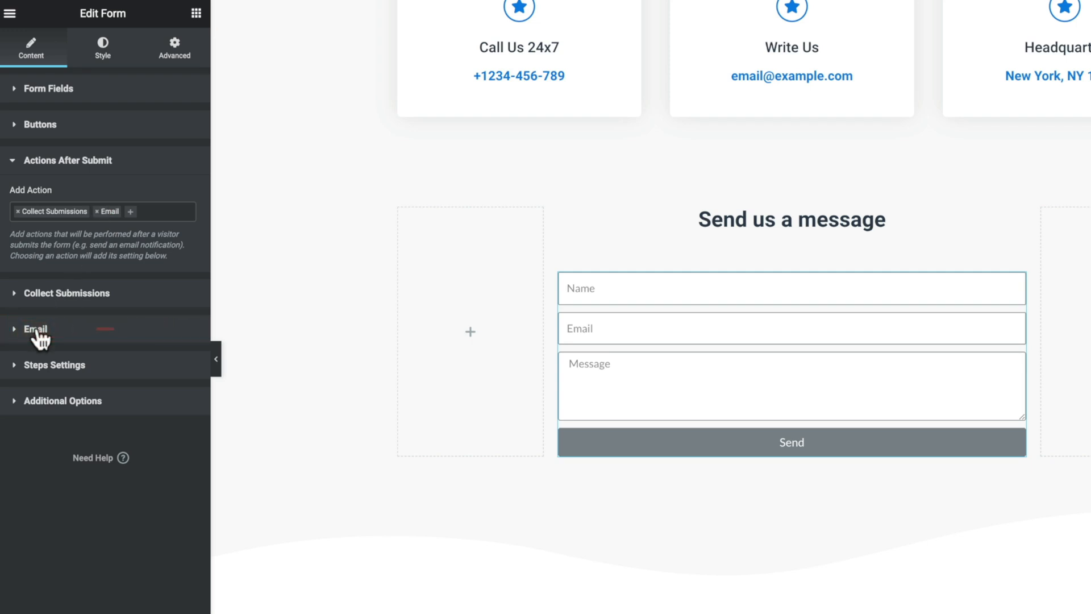
left_click(34, 329)
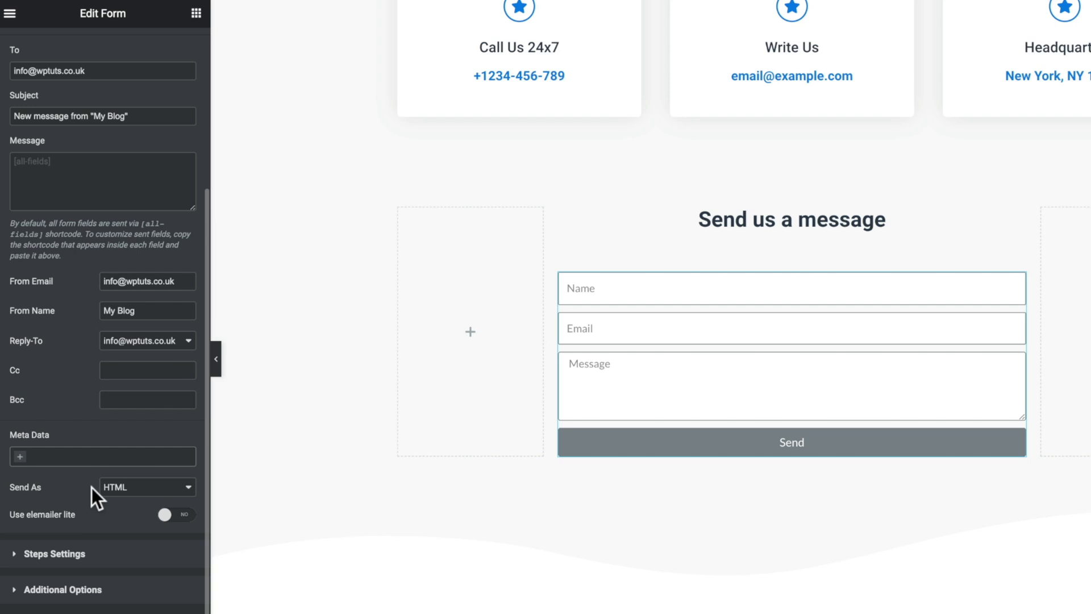
mouse_move(57, 523)
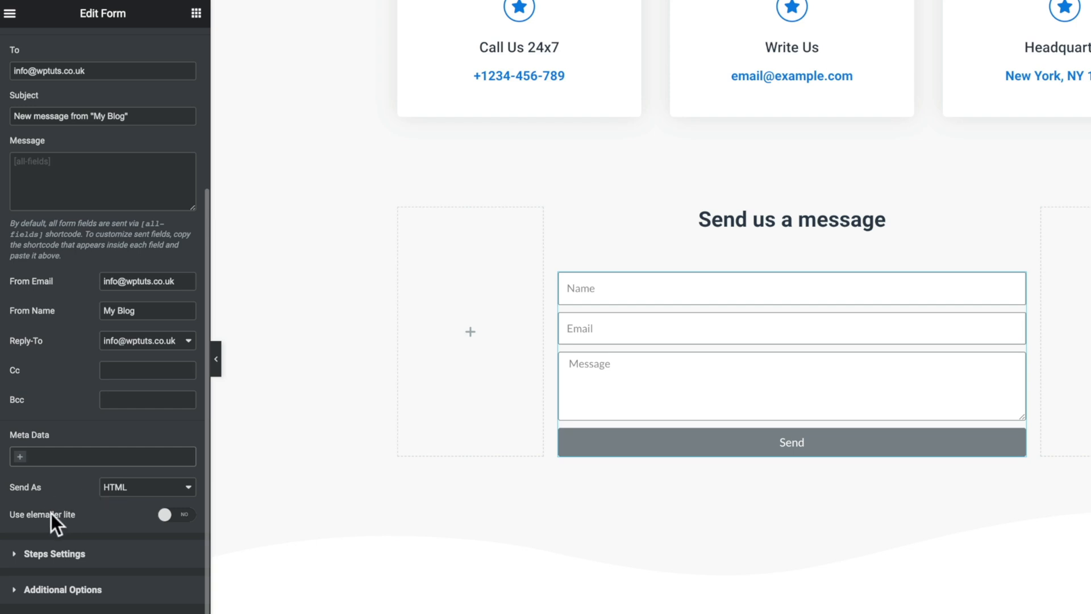
mouse_move(54, 527)
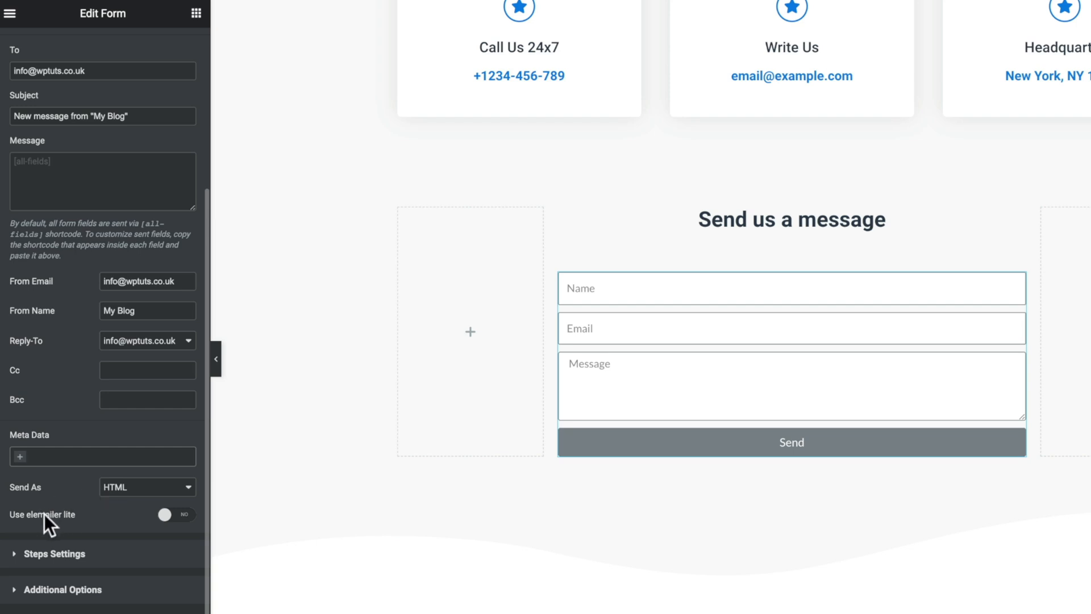
- Turn 'Use elemailer lite' to YES and pick the email template from the dropdown
left_click(171, 514)
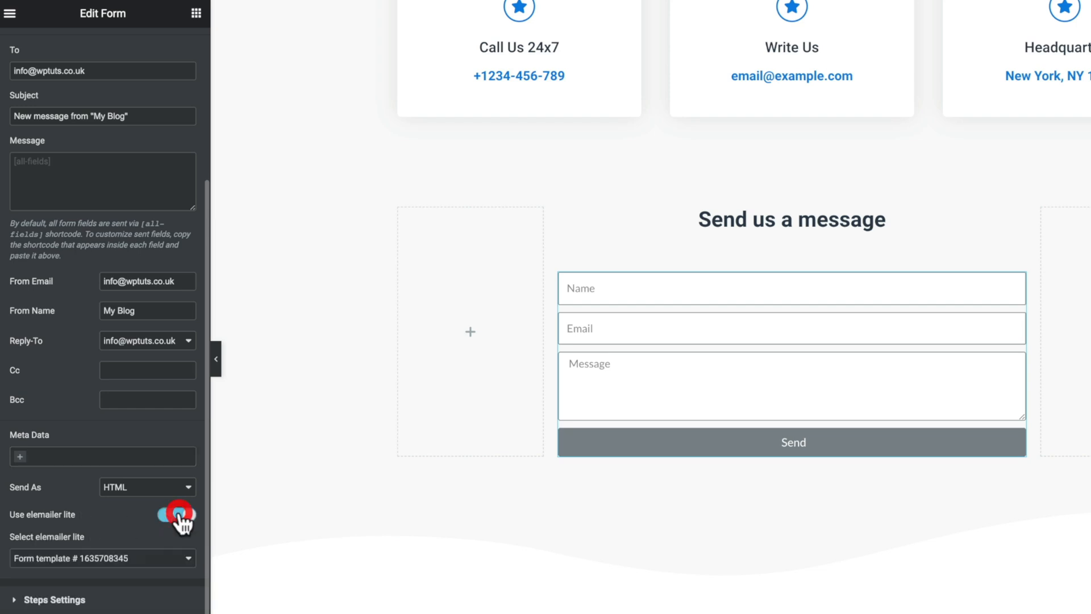
left_click(176, 514)
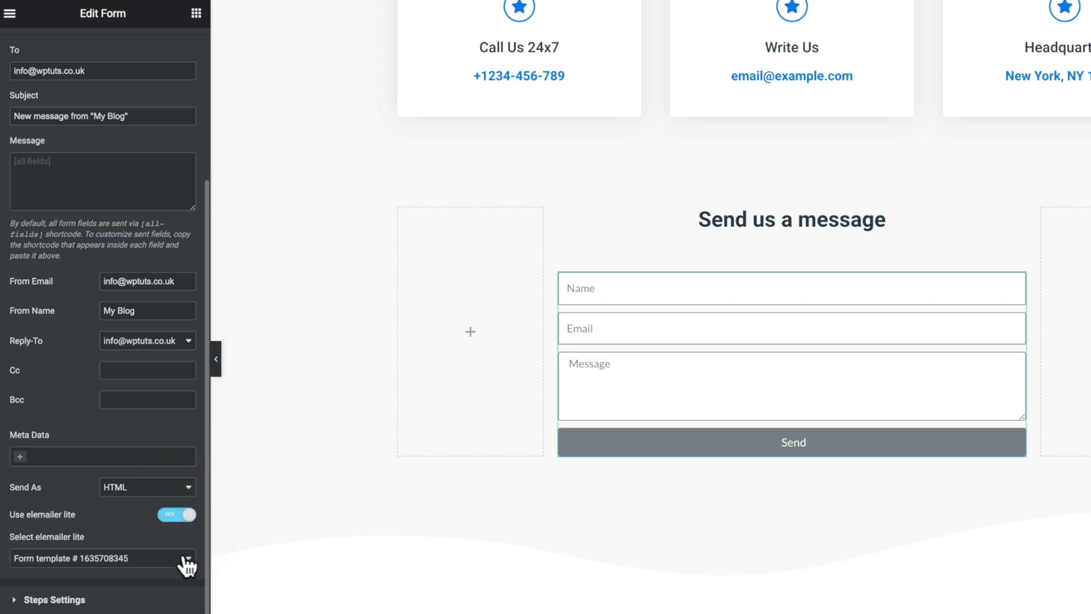
left_click(103, 558)
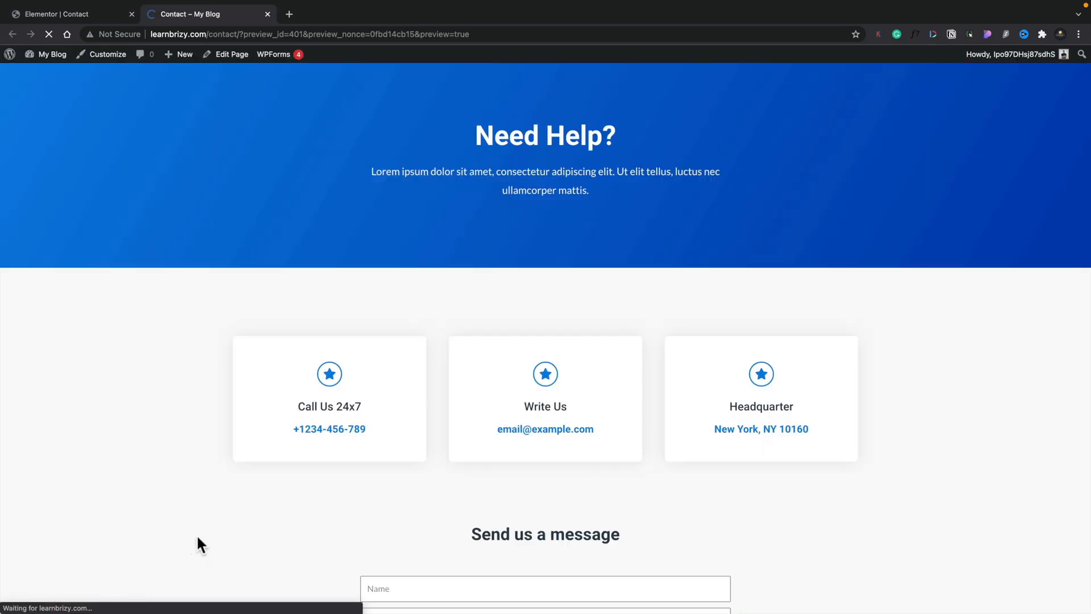
scroll("down", 3)
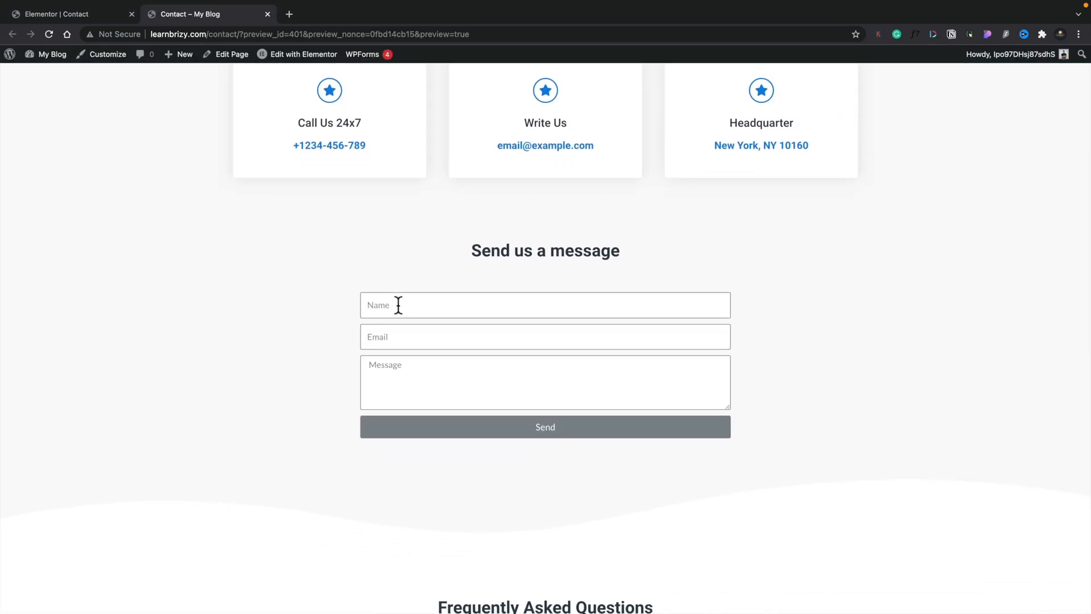
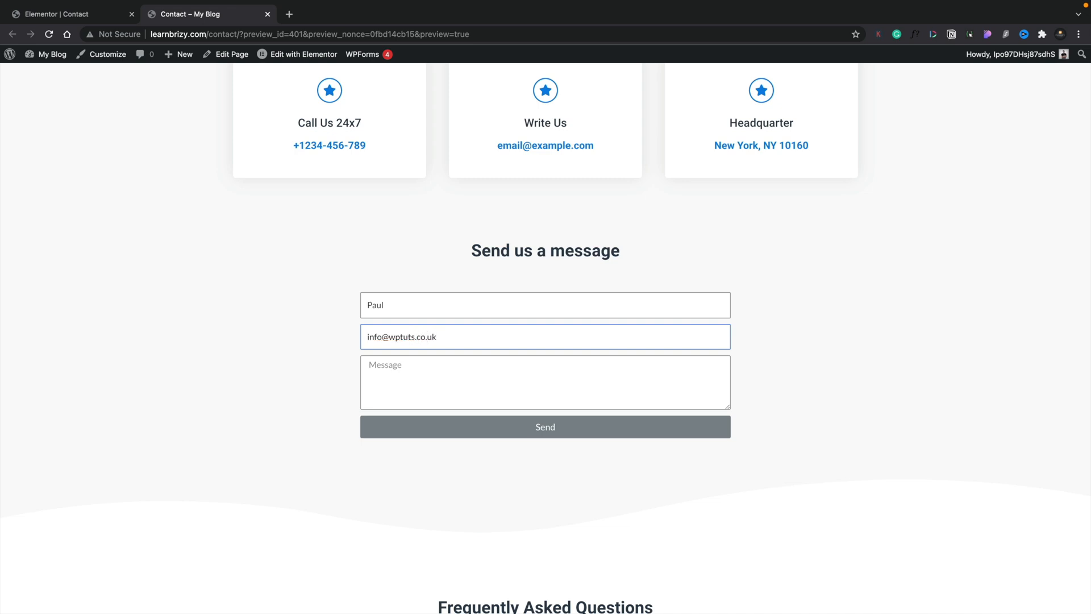
mouse_move(401, 332)
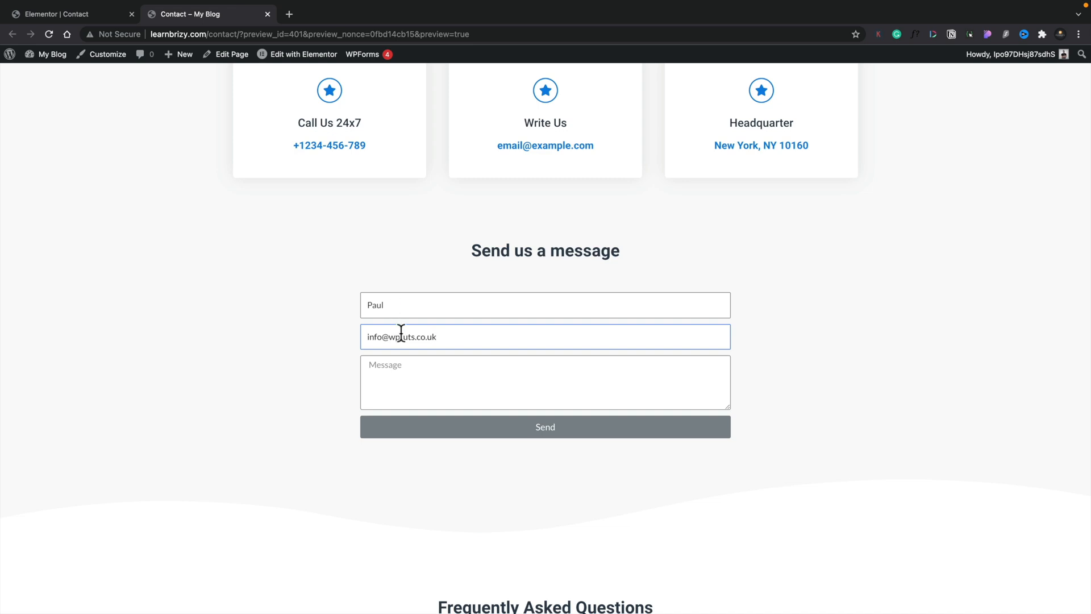
mouse_move(545, 427)
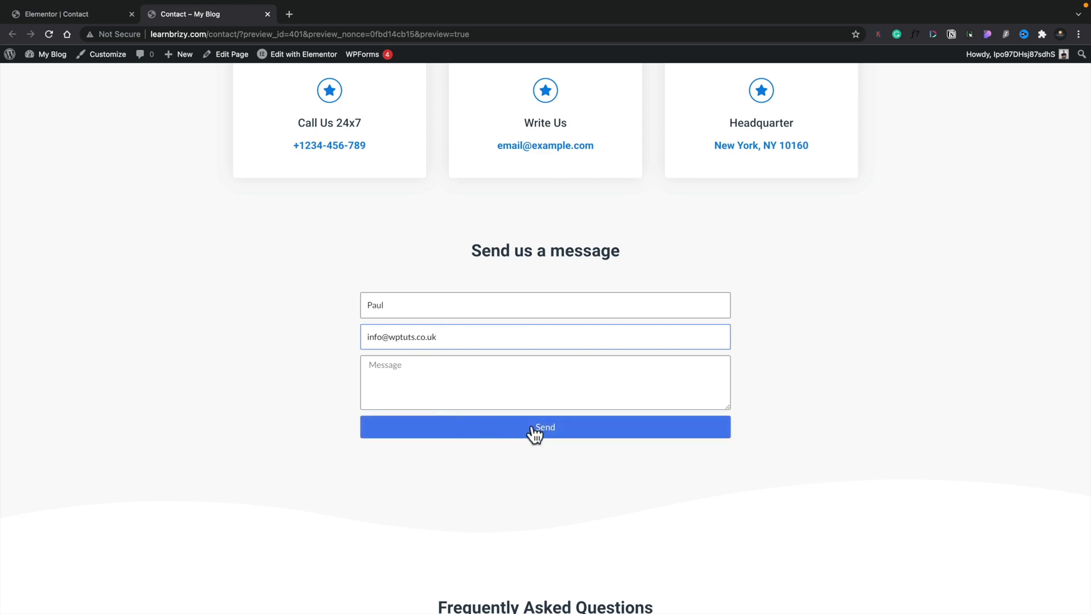
left_click(545, 427)
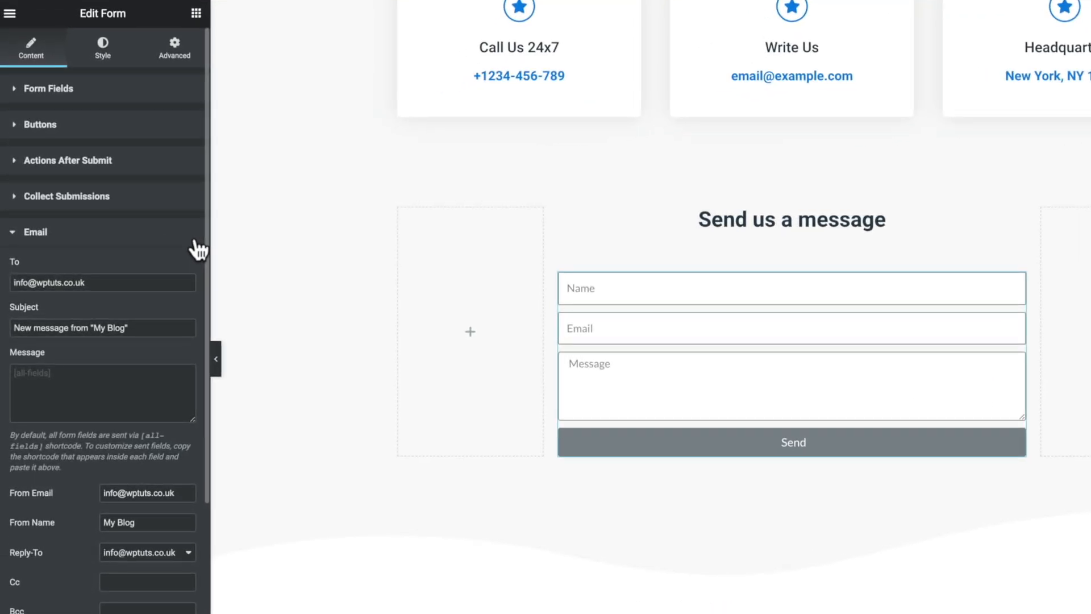
- Check the Email field's shortcode, then select and copy the Name field shortcode
left_click(47, 89)
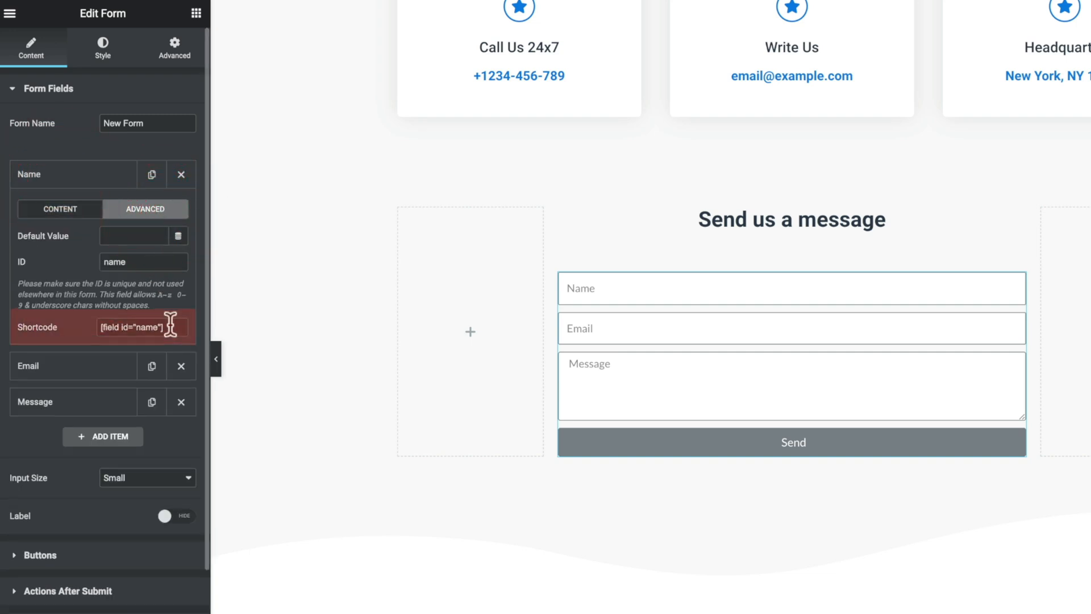
left_click(69, 210)
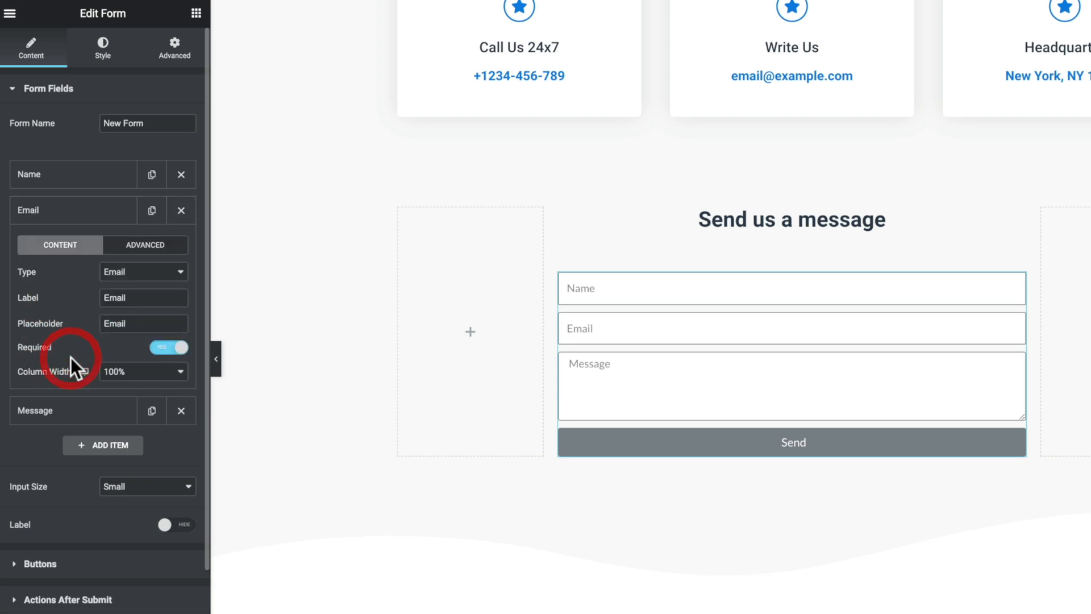
left_click(146, 244)
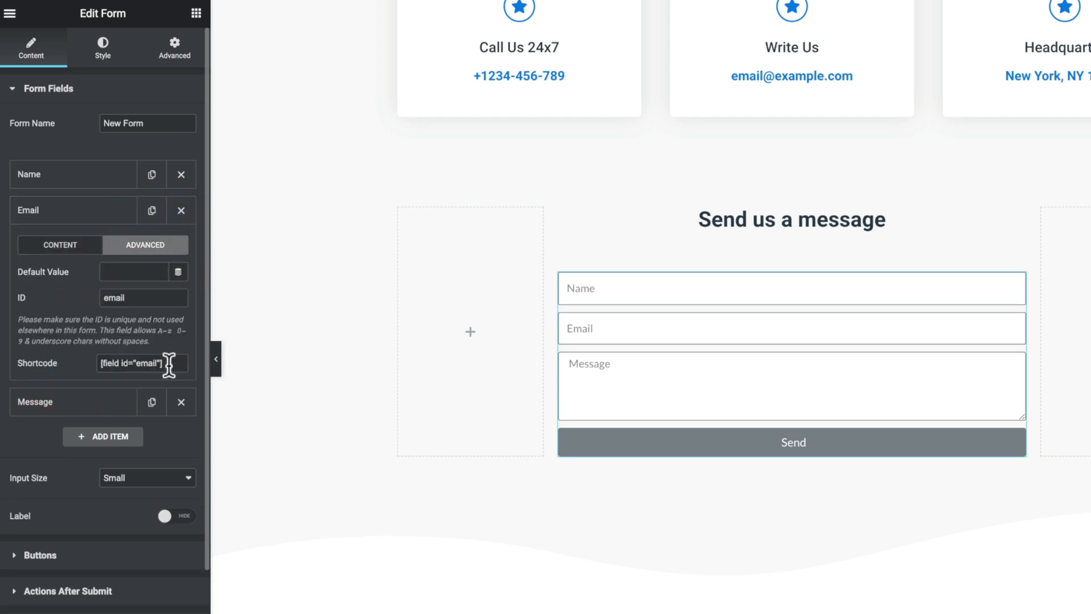
mouse_move(104, 239)
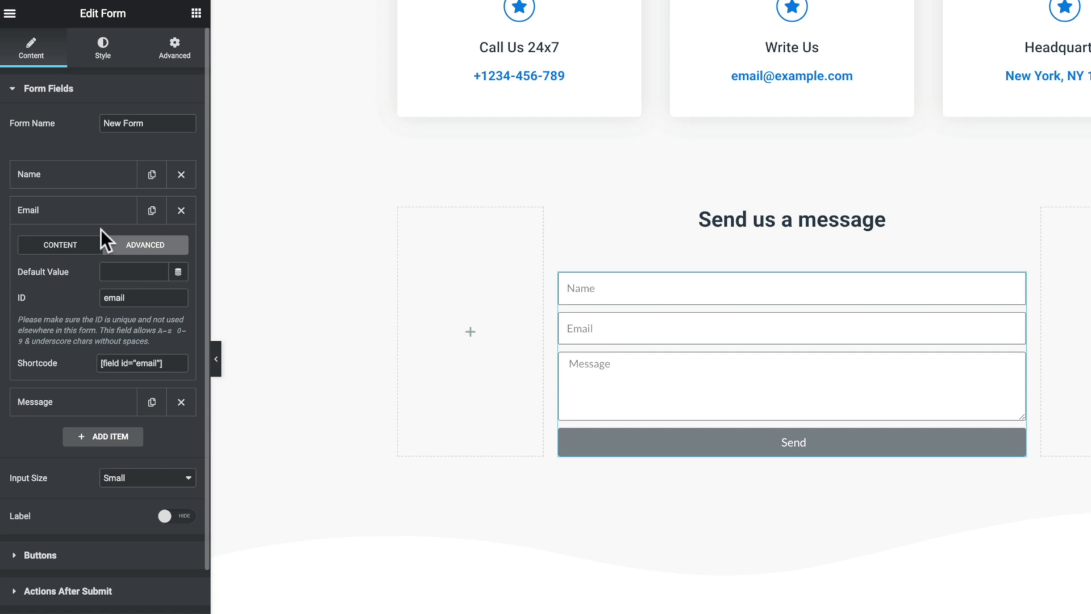
left_click(73, 174)
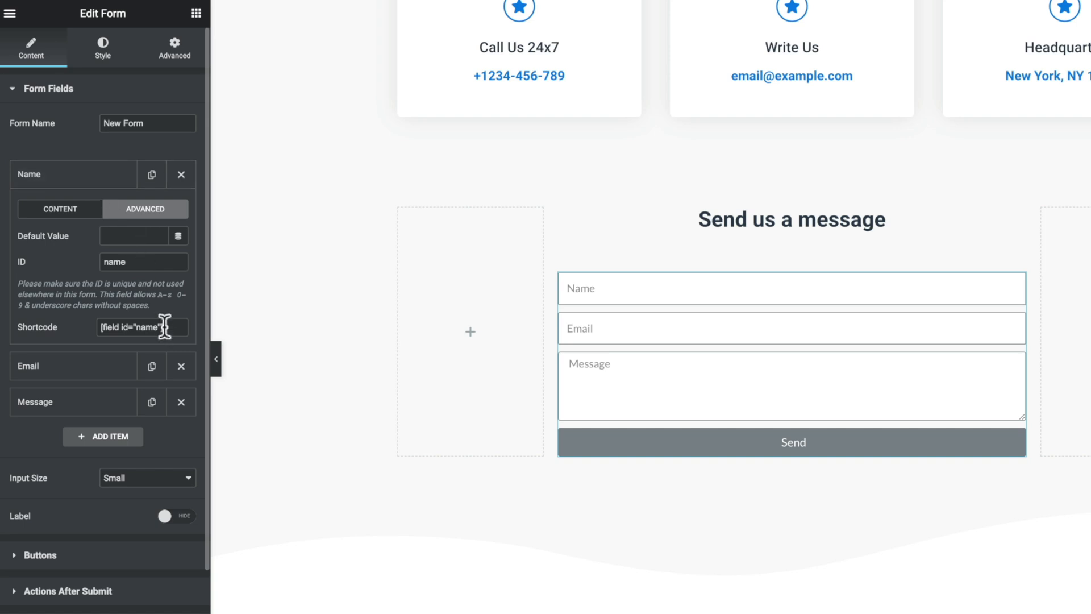
triple_click(142, 327)
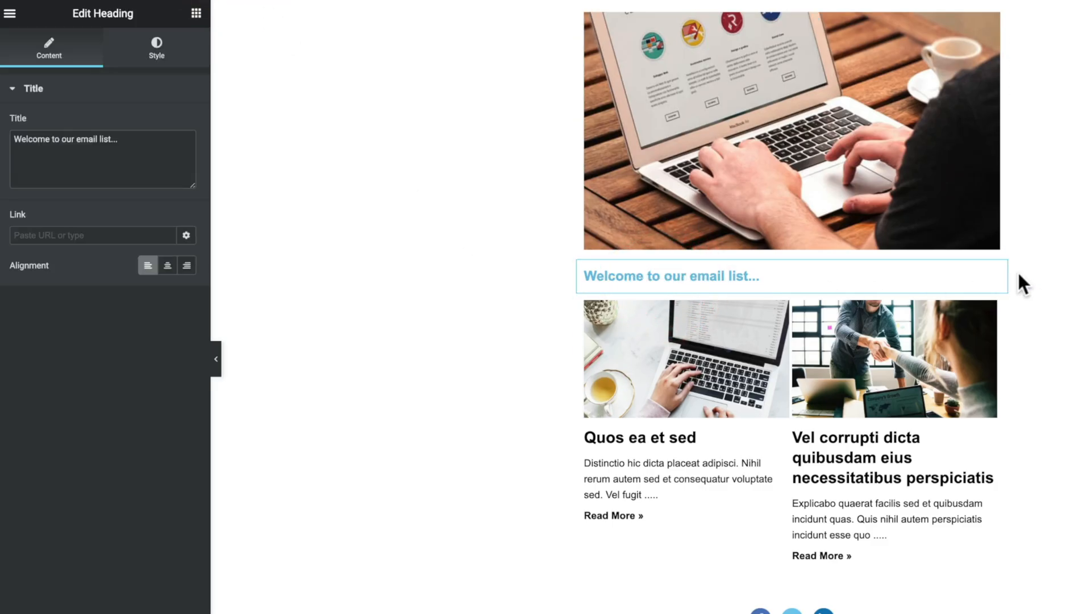
- Swap the email template's welcome heading for a Shortcode widget
left_click(196, 13)
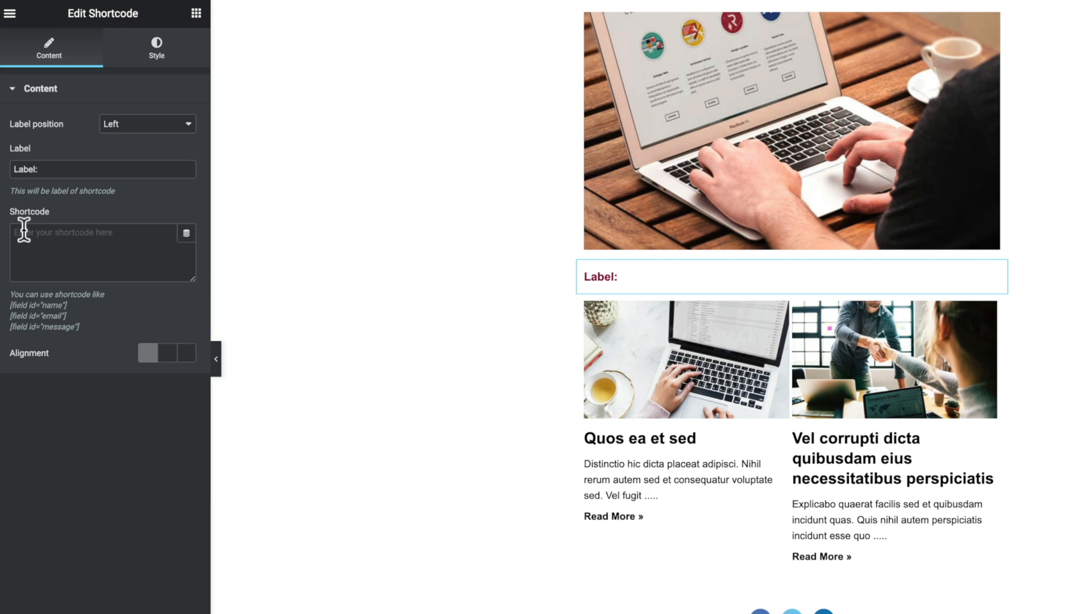
mouse_move(303, 248)
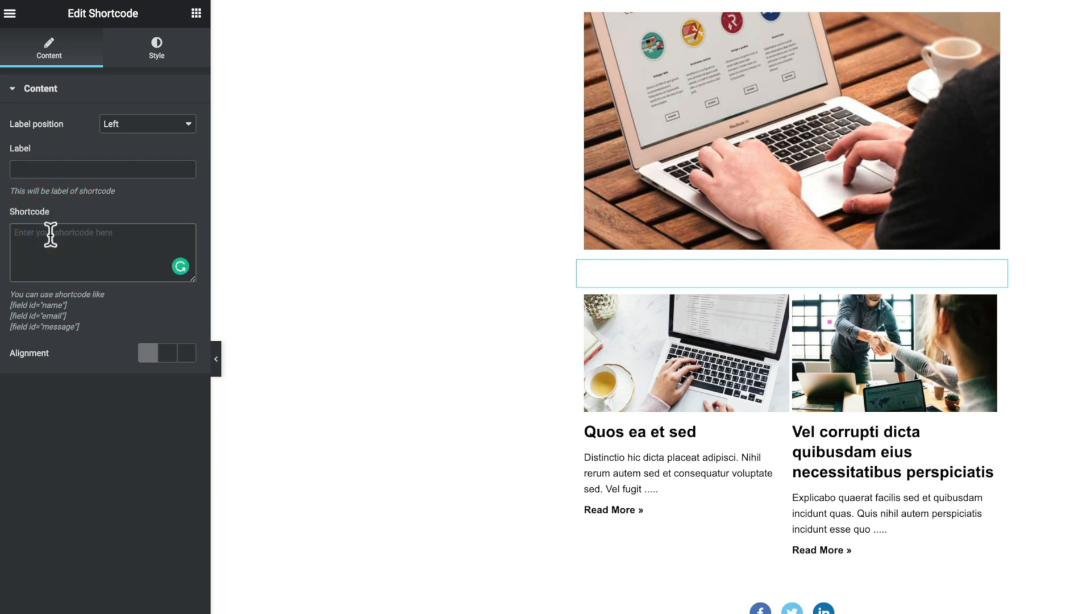
- Enter 'Hey, [field id="name"] welcome to our newsletter!' in the Shortcode box
type("Hey,")
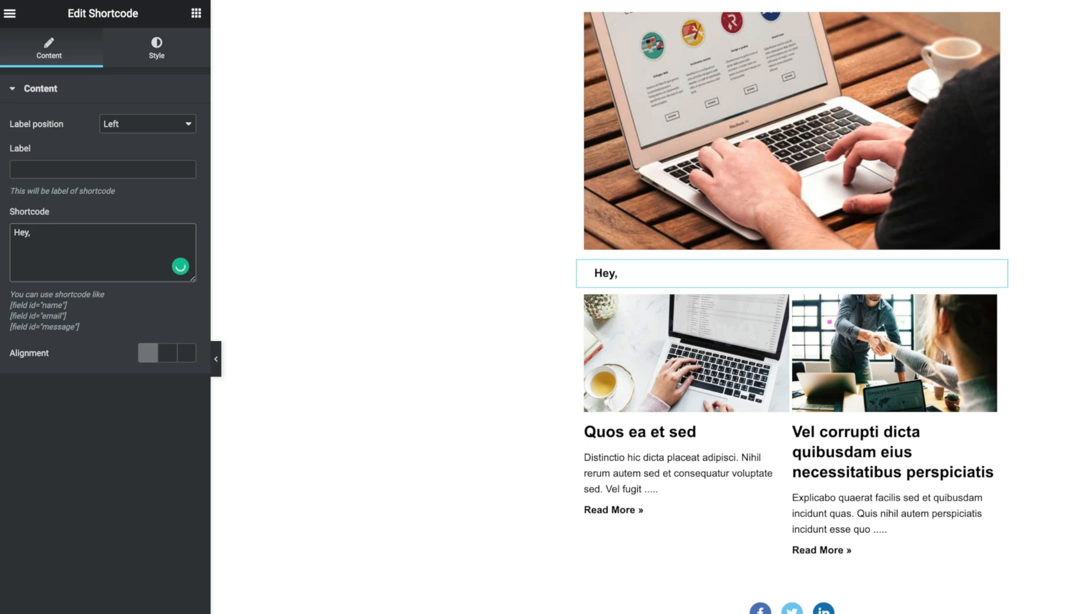
type("[field id=\"name\"]")
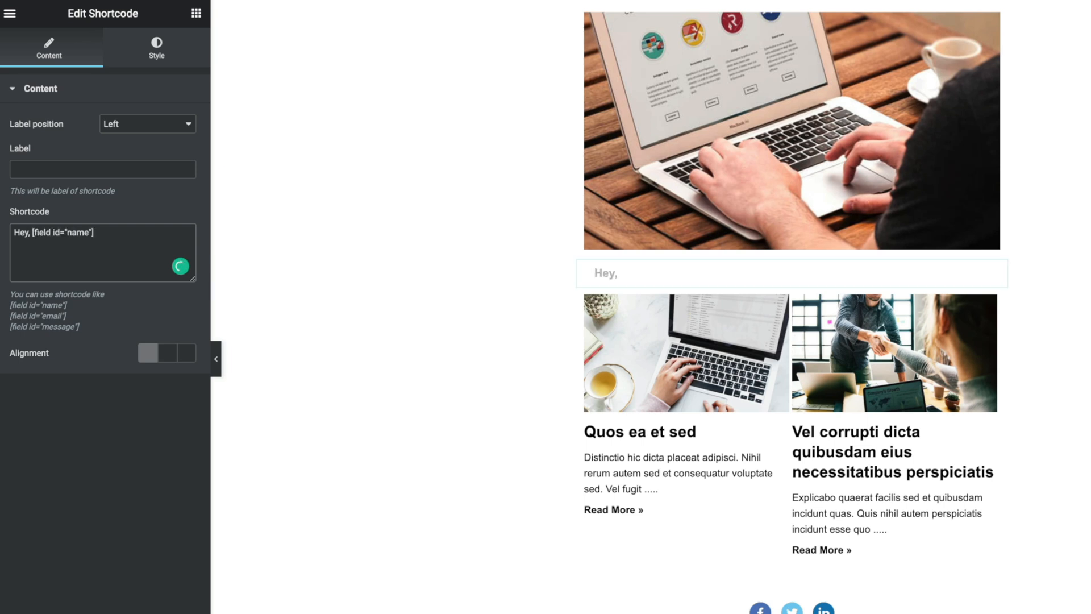
type("[field id=\"name\"]")
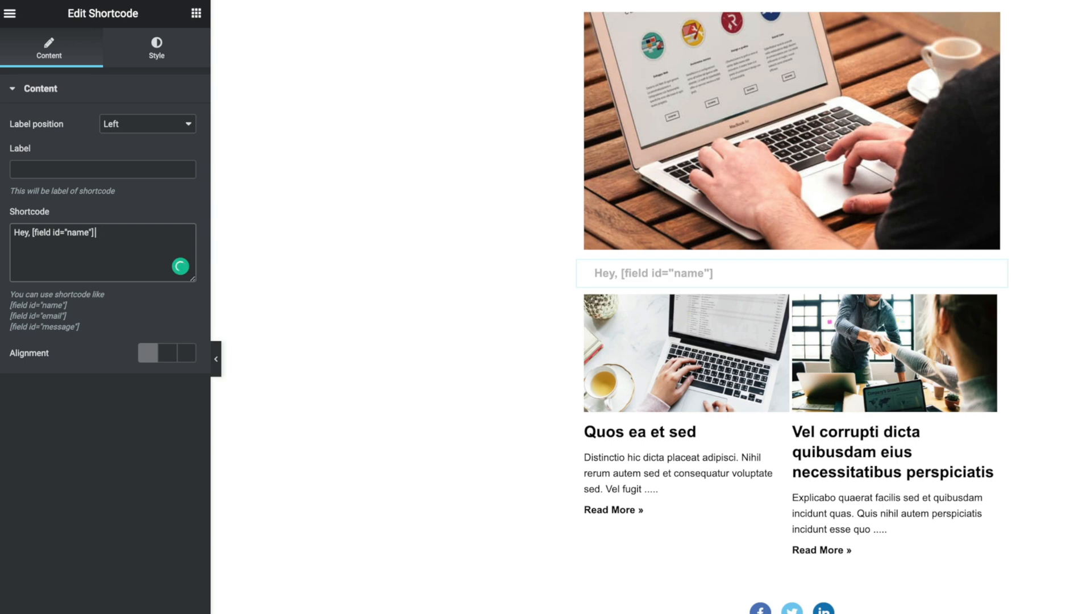
type("welcome to our new")
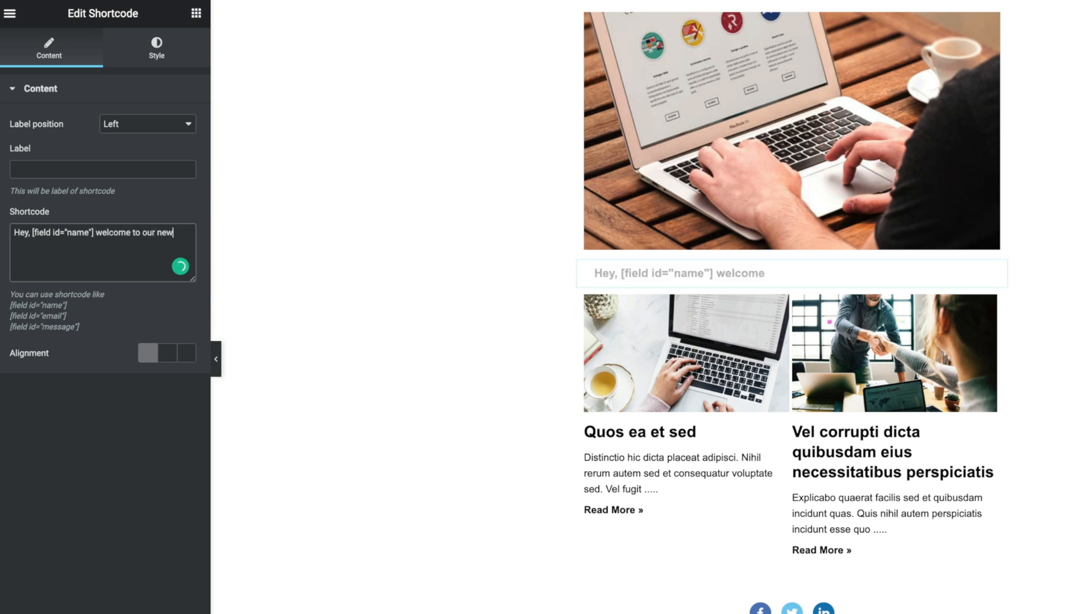
type("newsletter!")
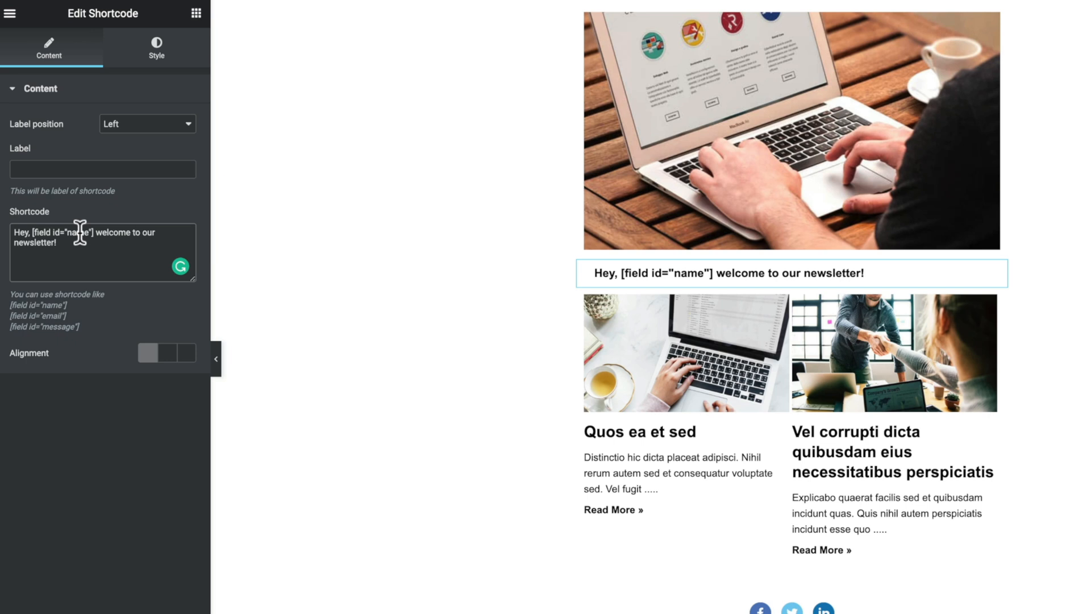
mouse_move(86, 9)
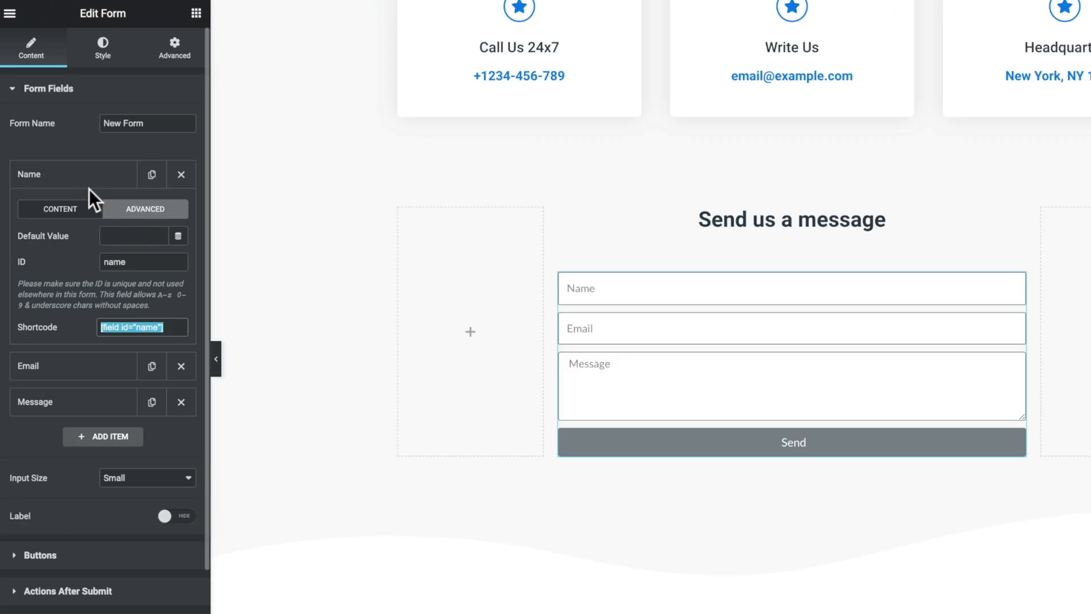
- Expand the Message field's Advanced tab and select its [field id="message"] shortcode
left_click(56, 246)
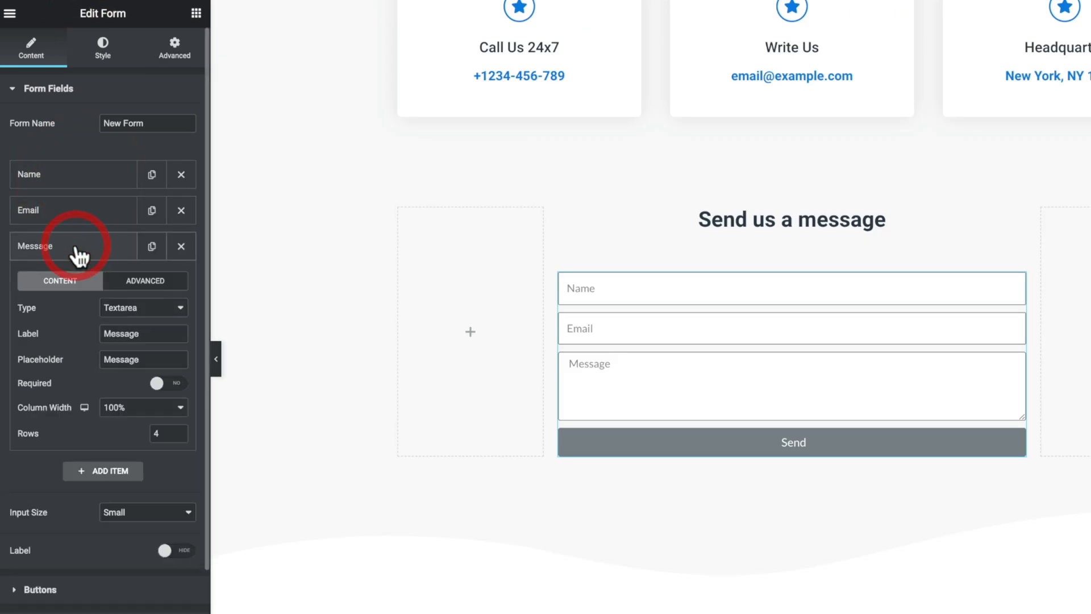
left_click(145, 280)
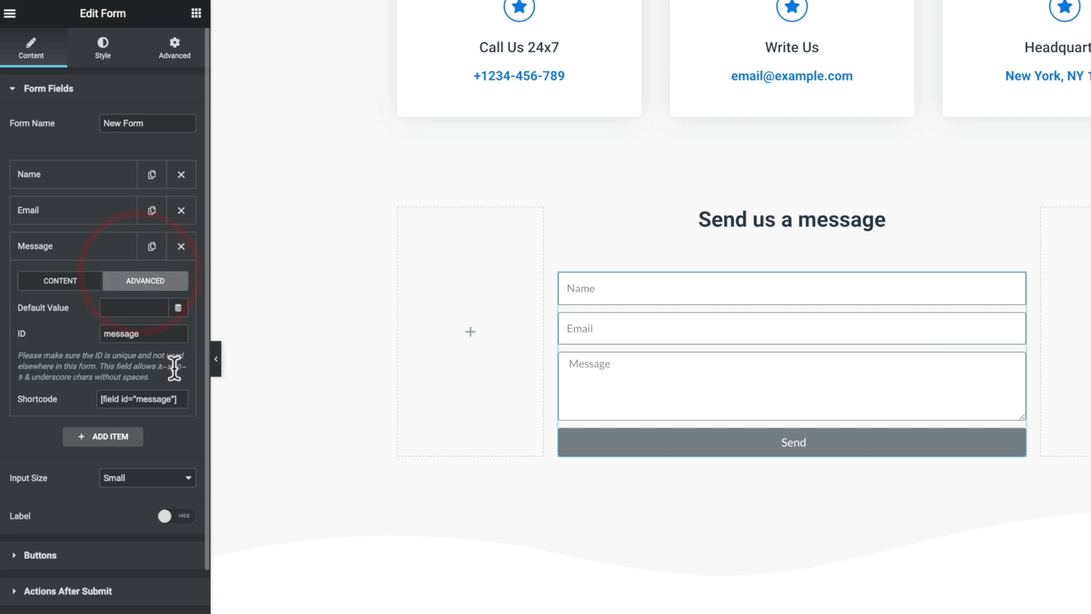
triple_click(140, 399)
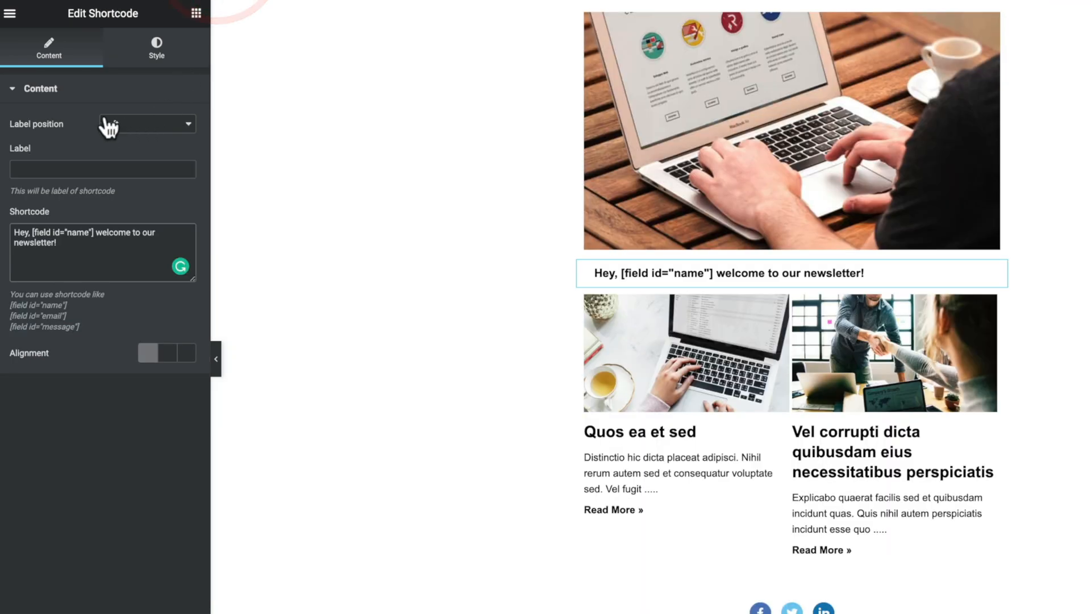
- Update the welcome template and switch to the live Contact page tab
left_click(146, 123)
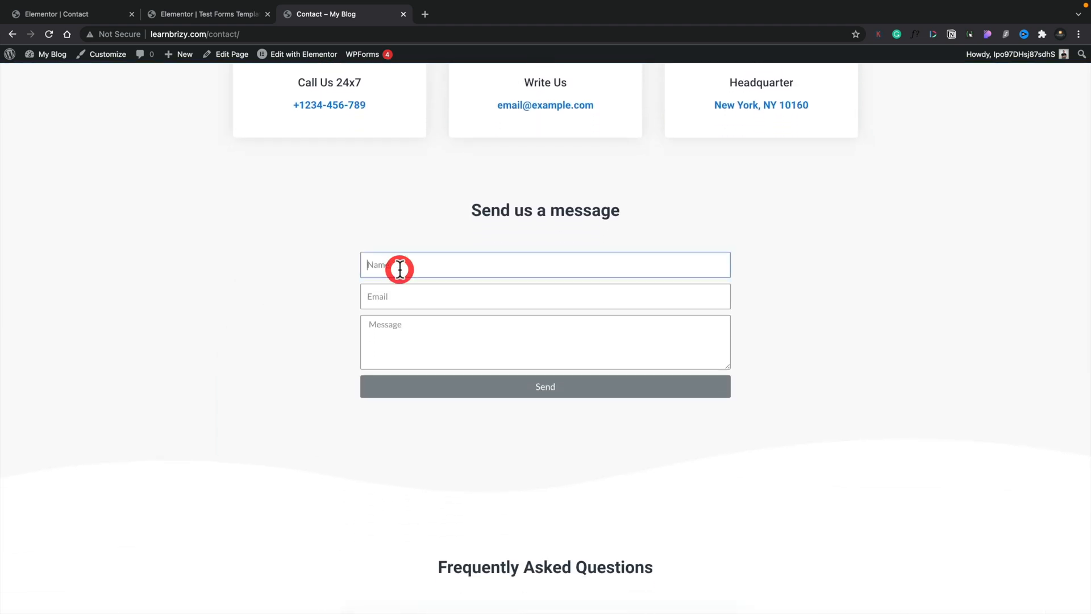
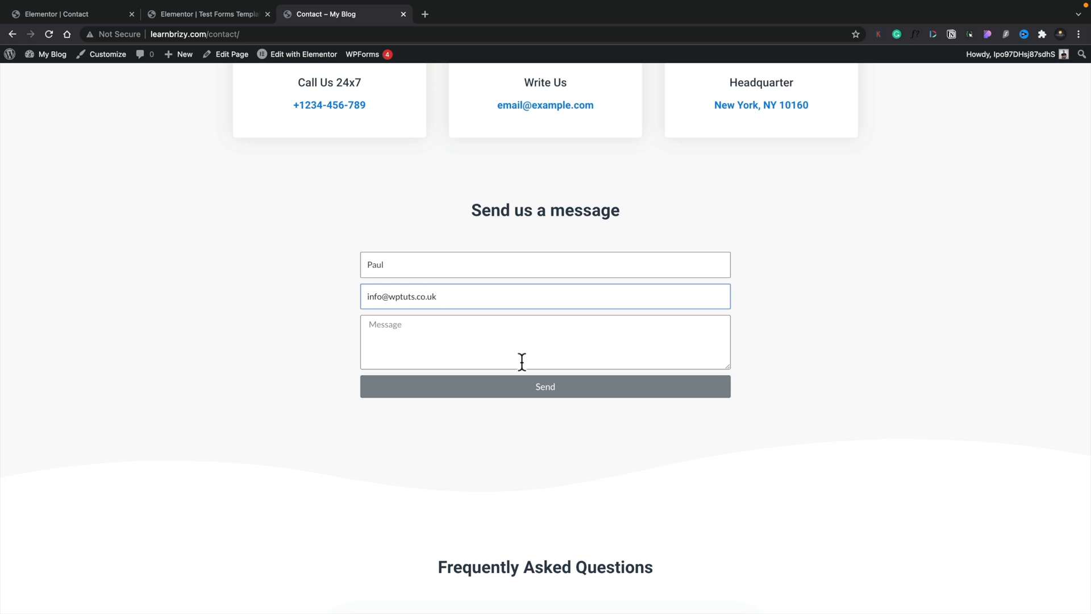
left_click(545, 387)
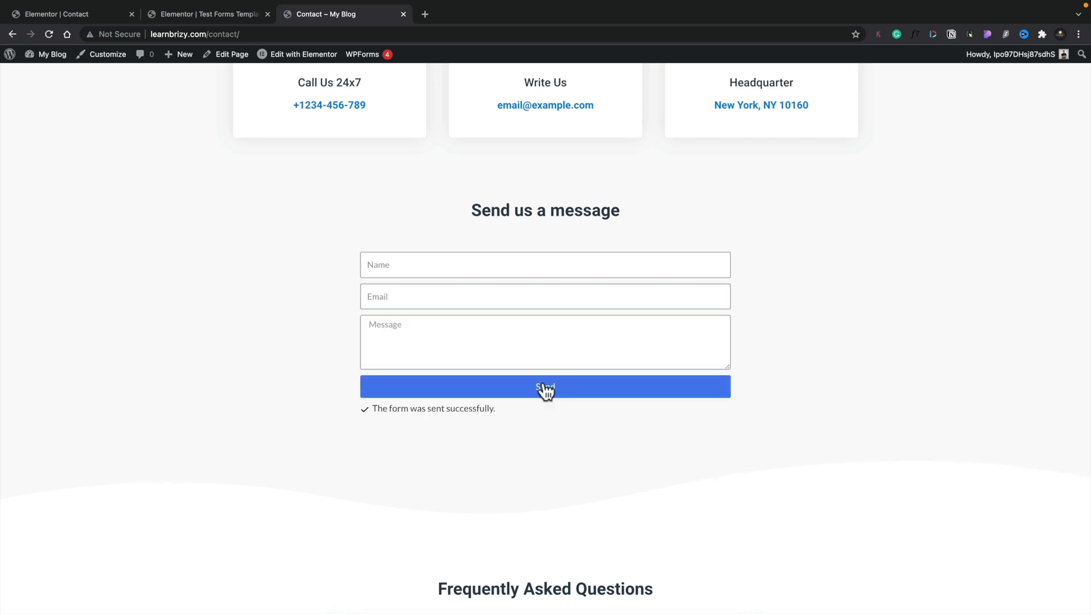